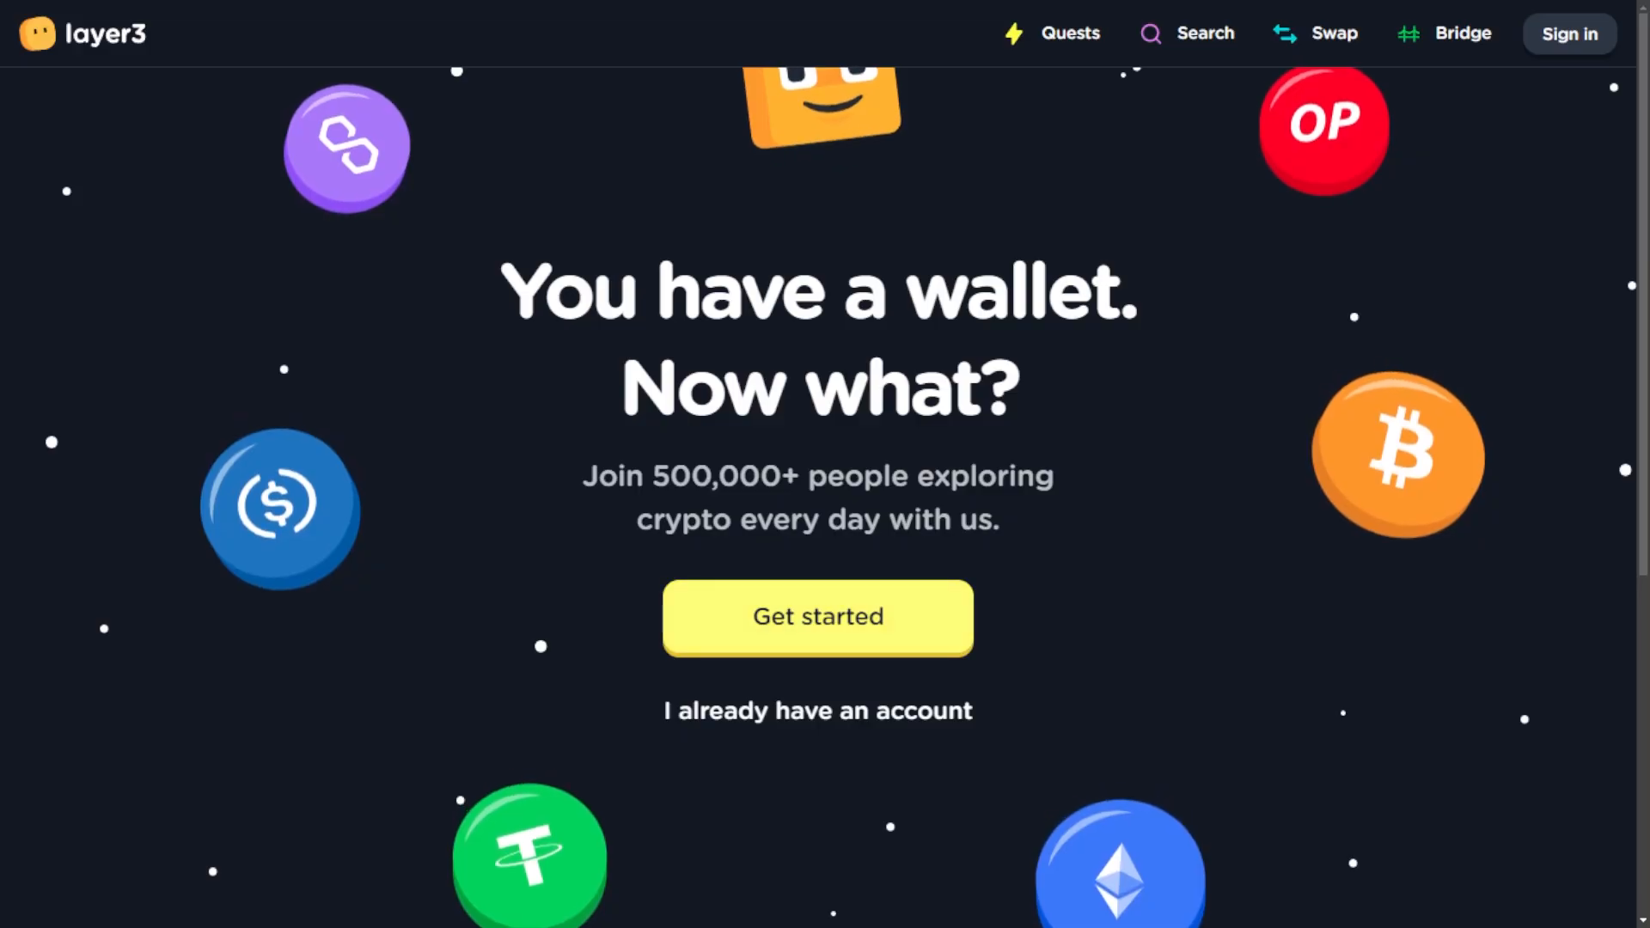
Enter the quest home feed and browse down to Categories and Trending Communities.
click(816, 617)
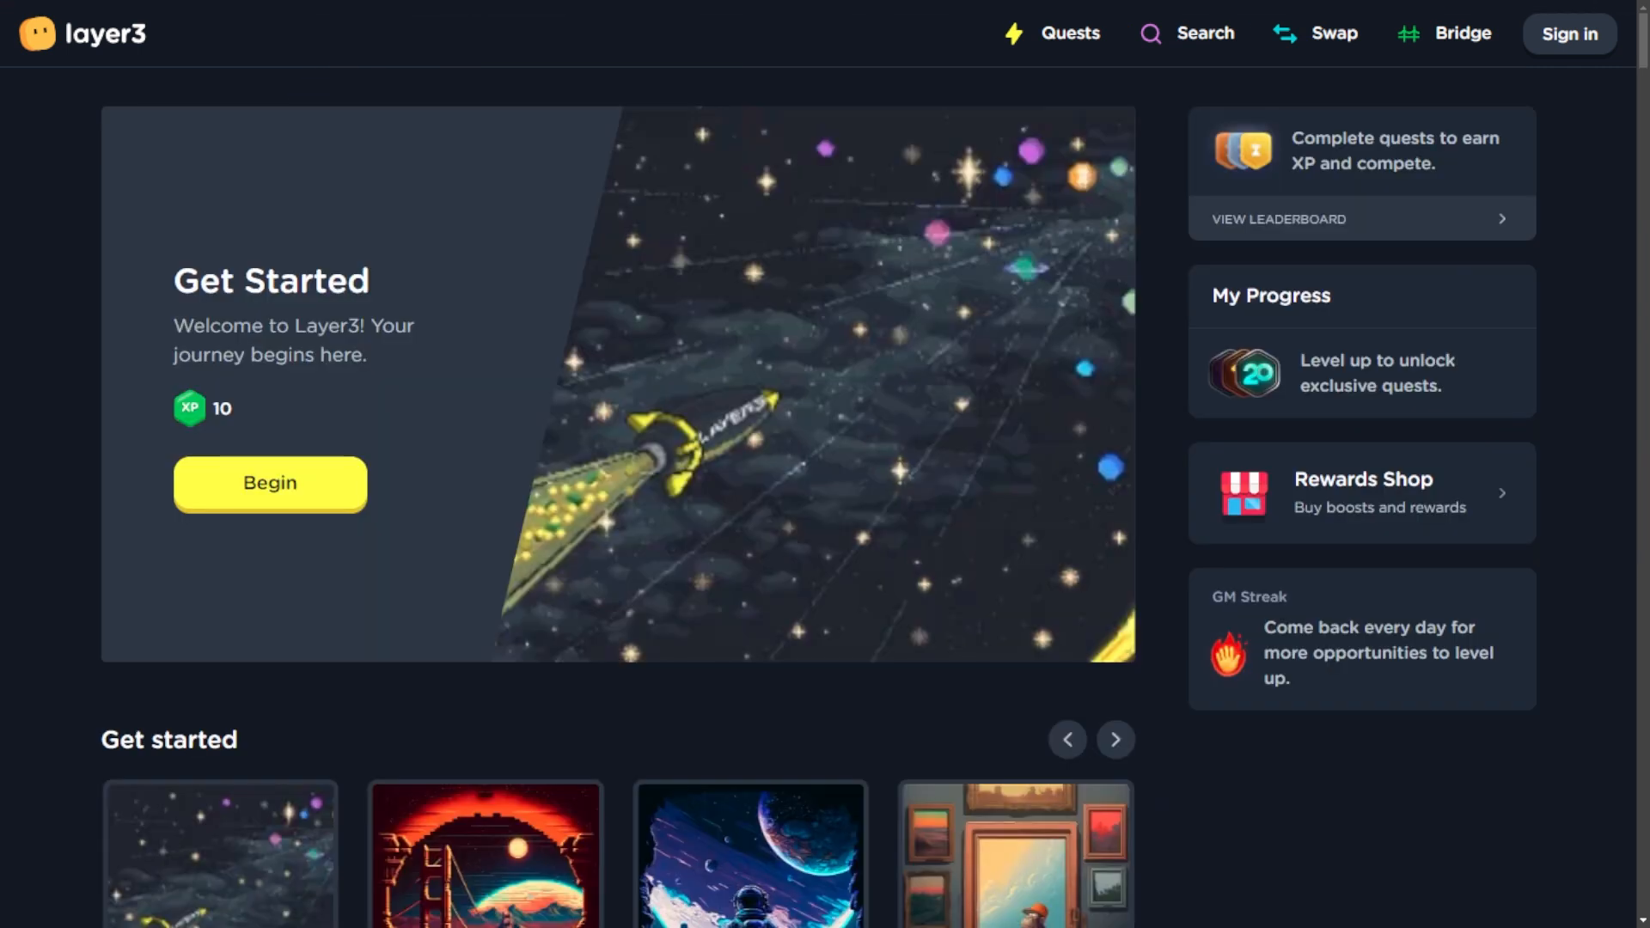
scroll(down, 3)
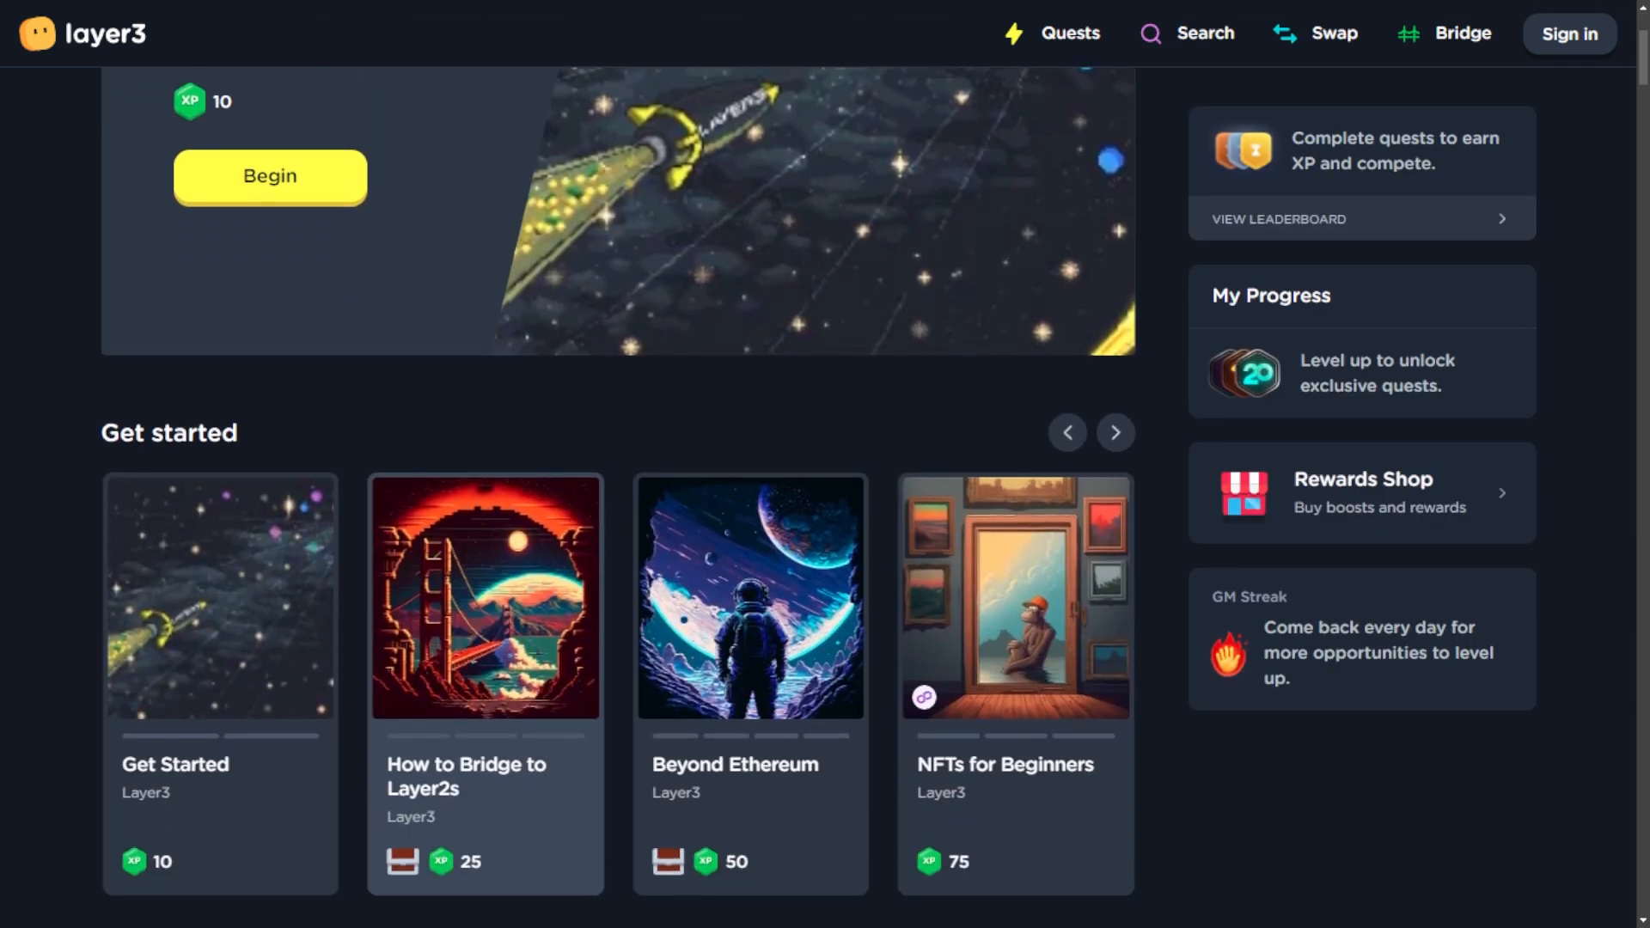
scroll(down, 3)
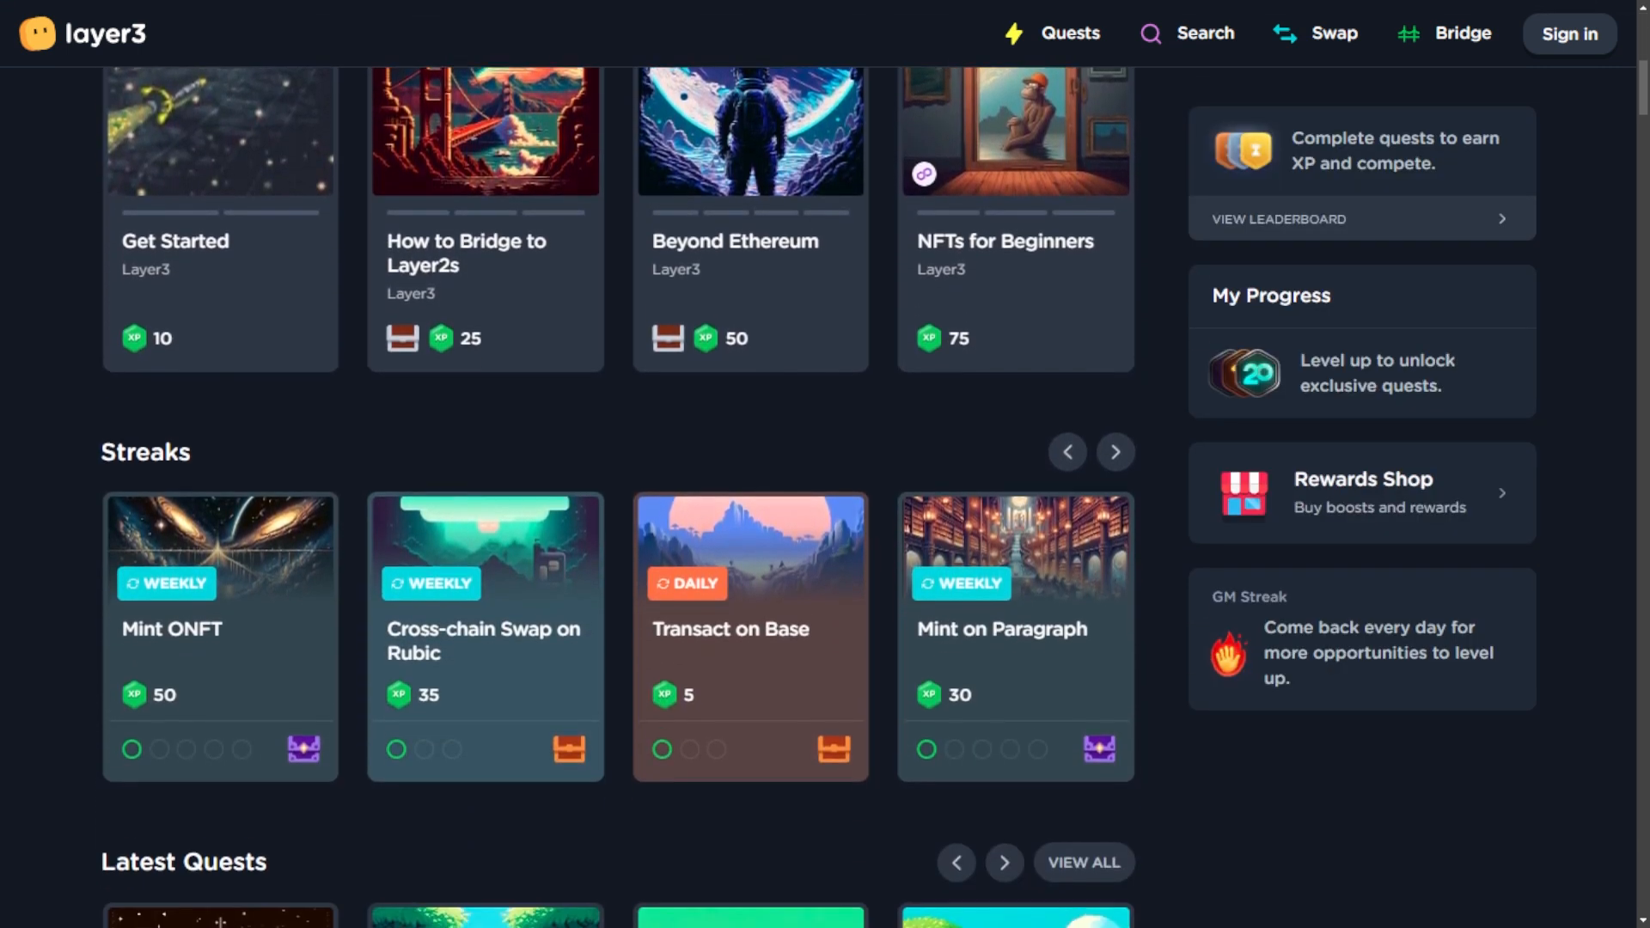
scroll(down, 3)
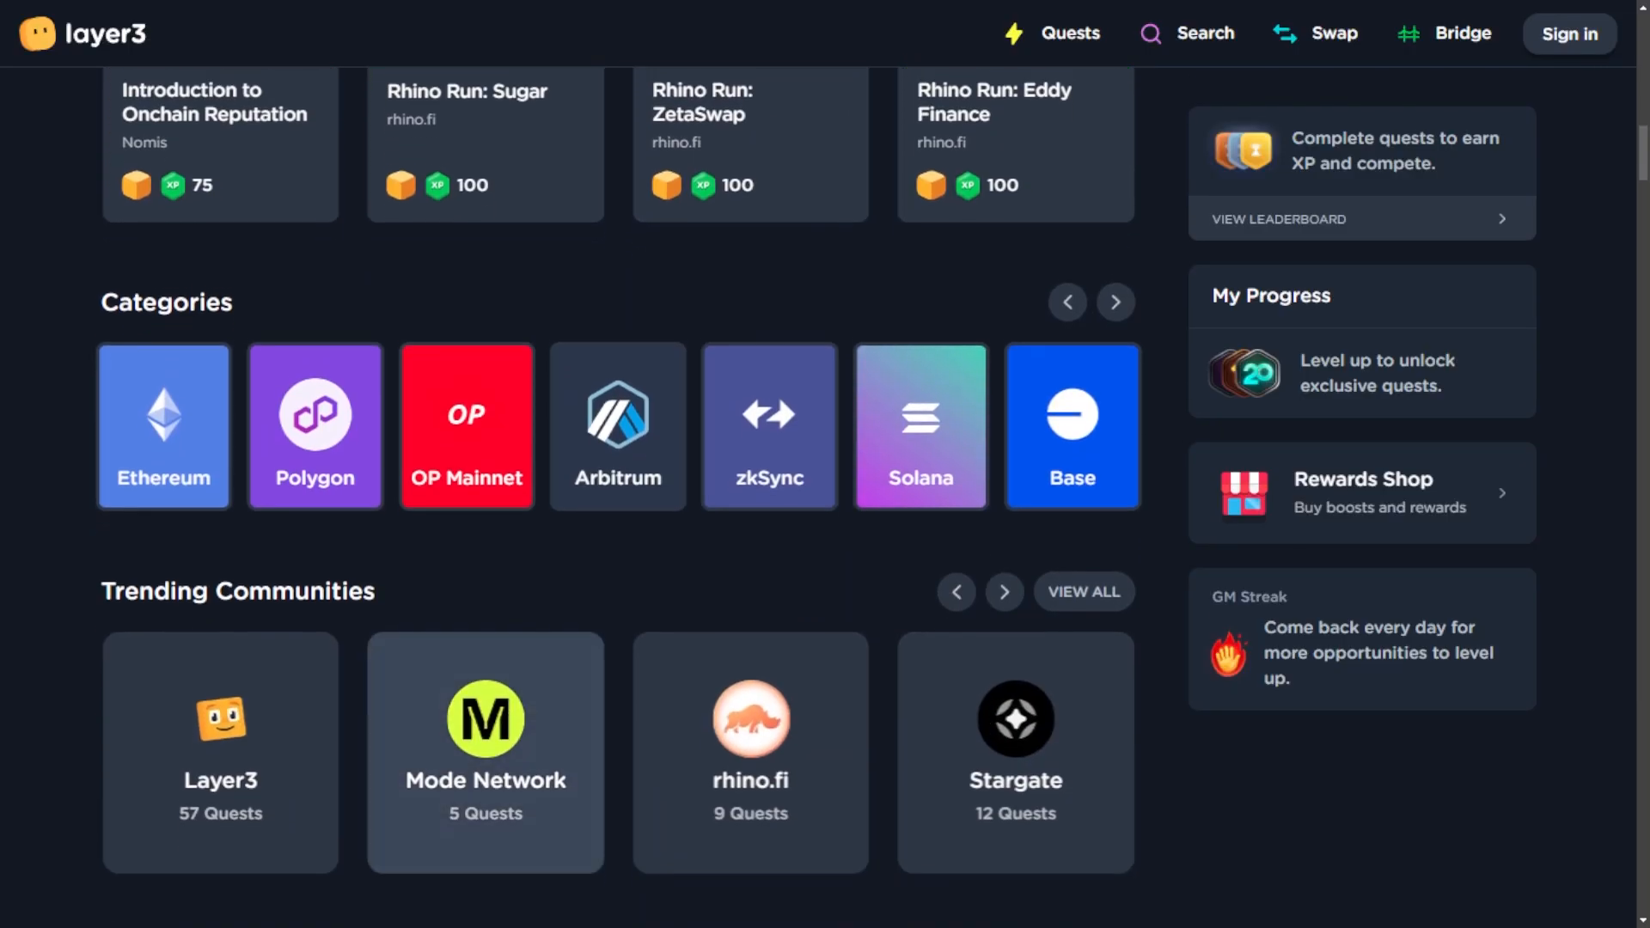
scroll(down, 3)
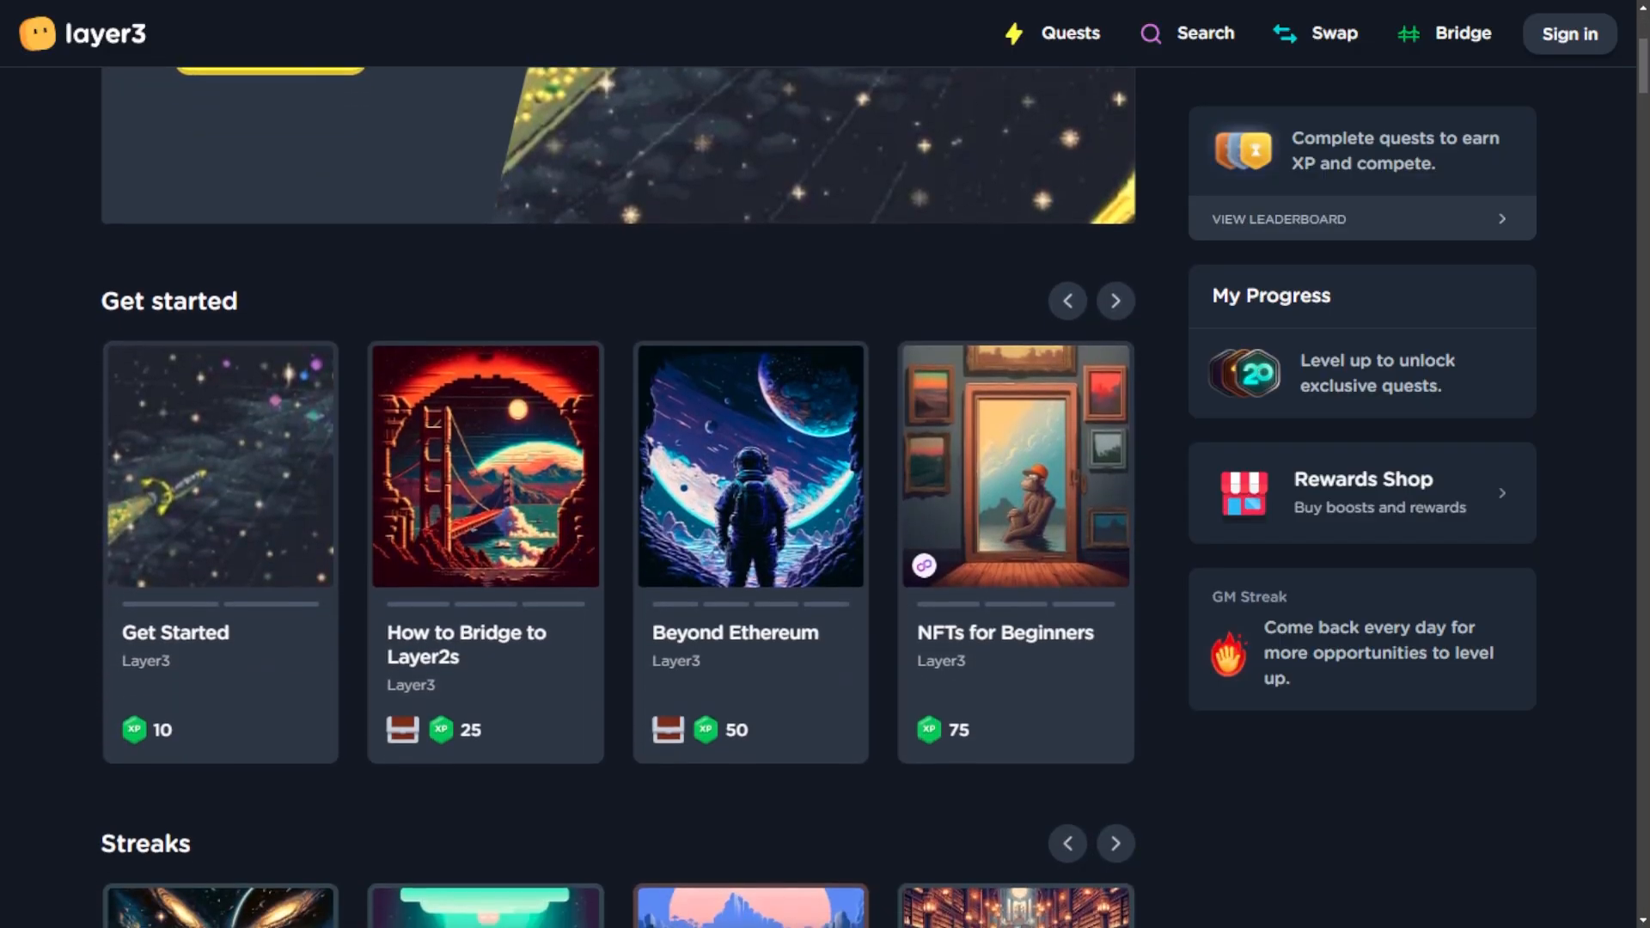
View the Beyond Ethereum quest, the leaderboard and the top user's quest history.
click(1014, 468)
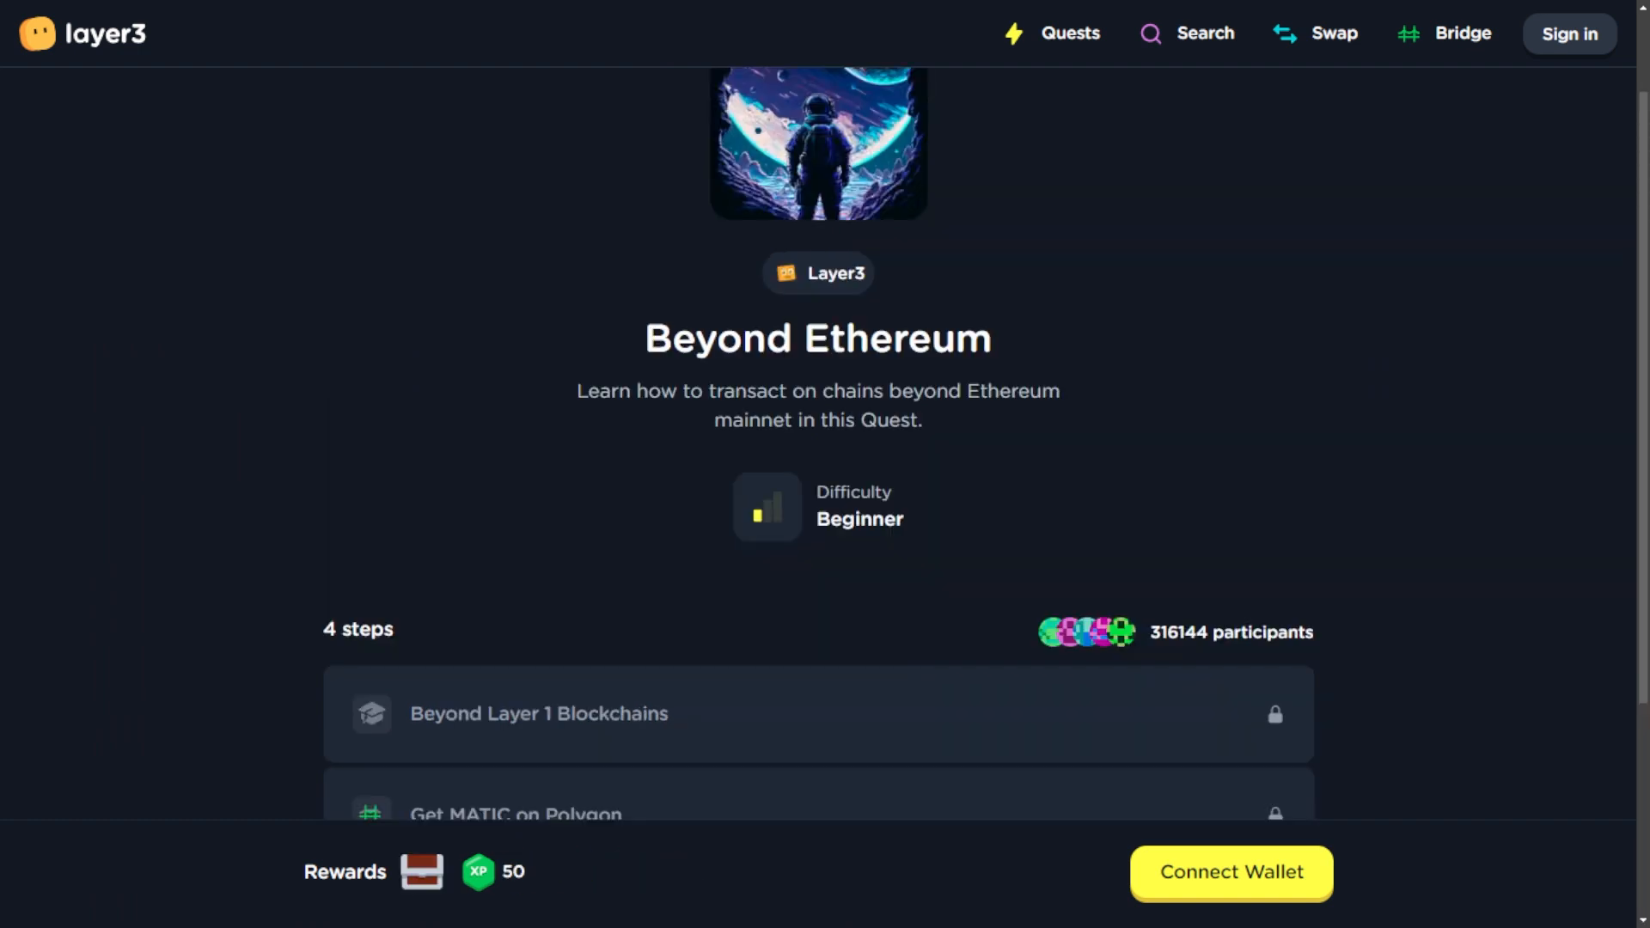
scroll(down, 3)
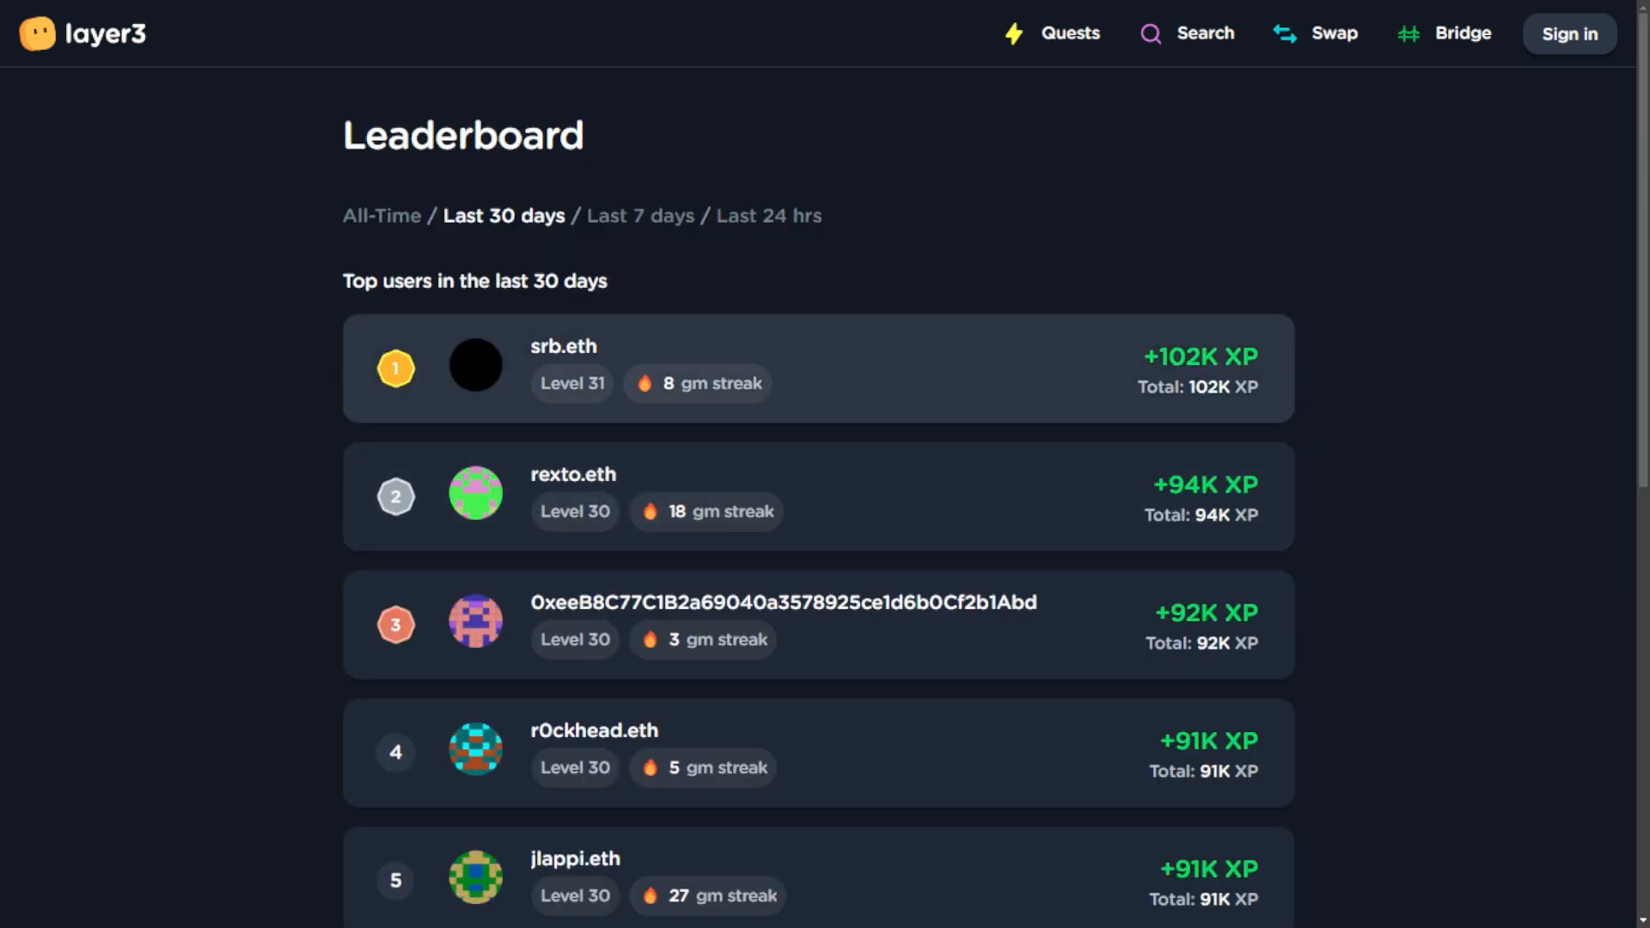
scroll(down, 3)
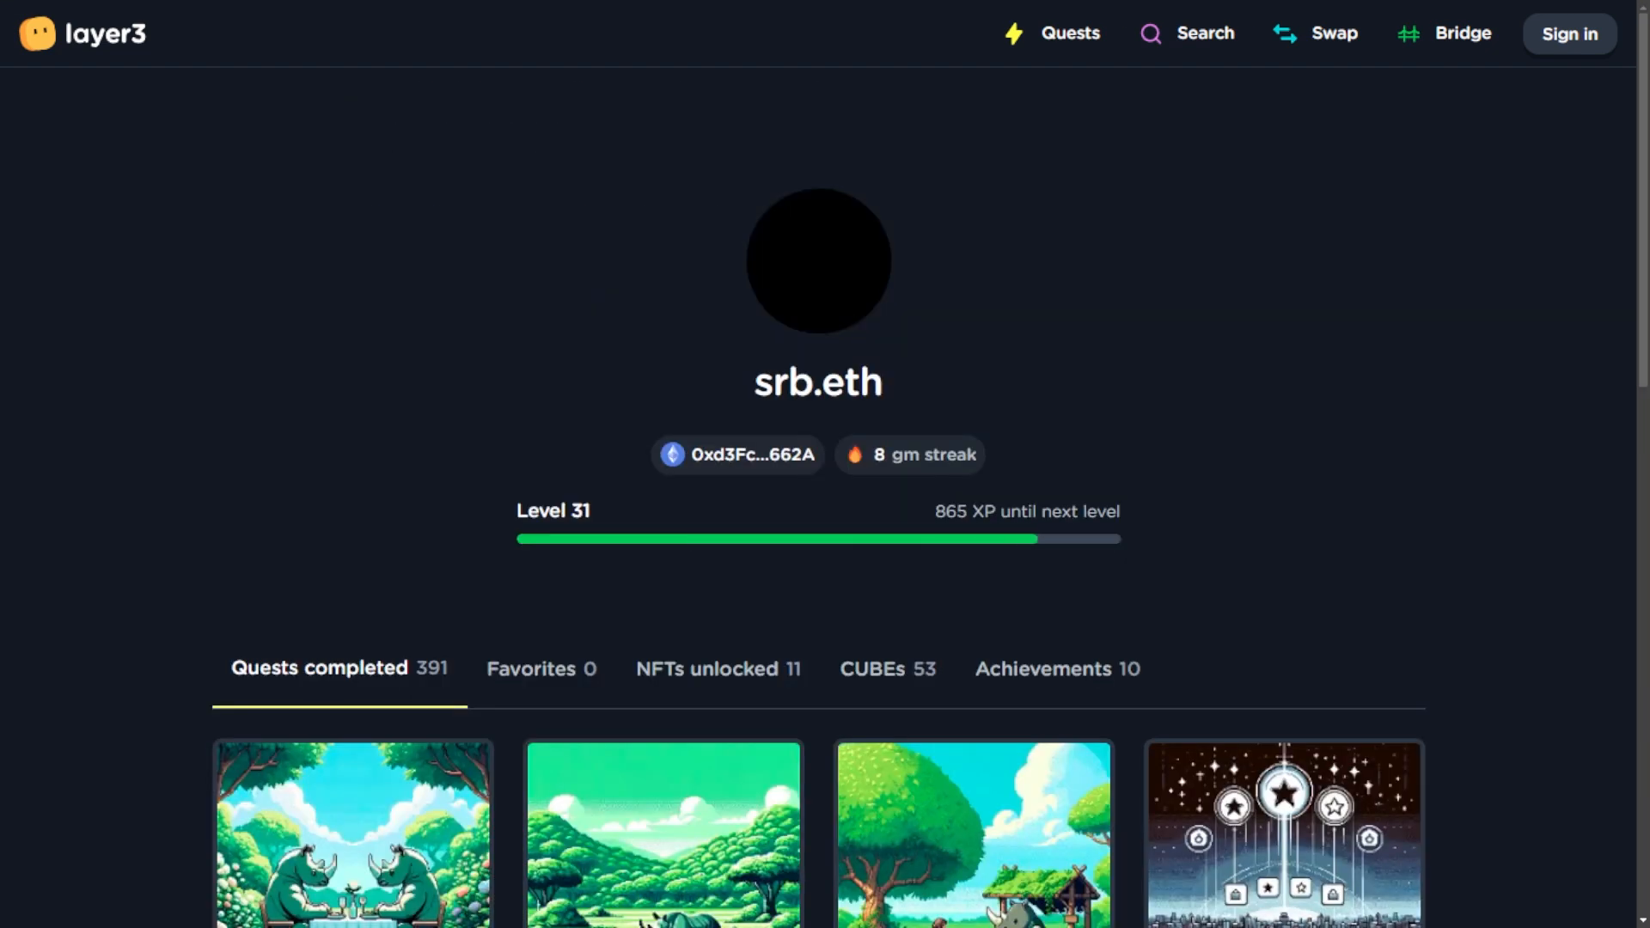
scroll(down, 3)
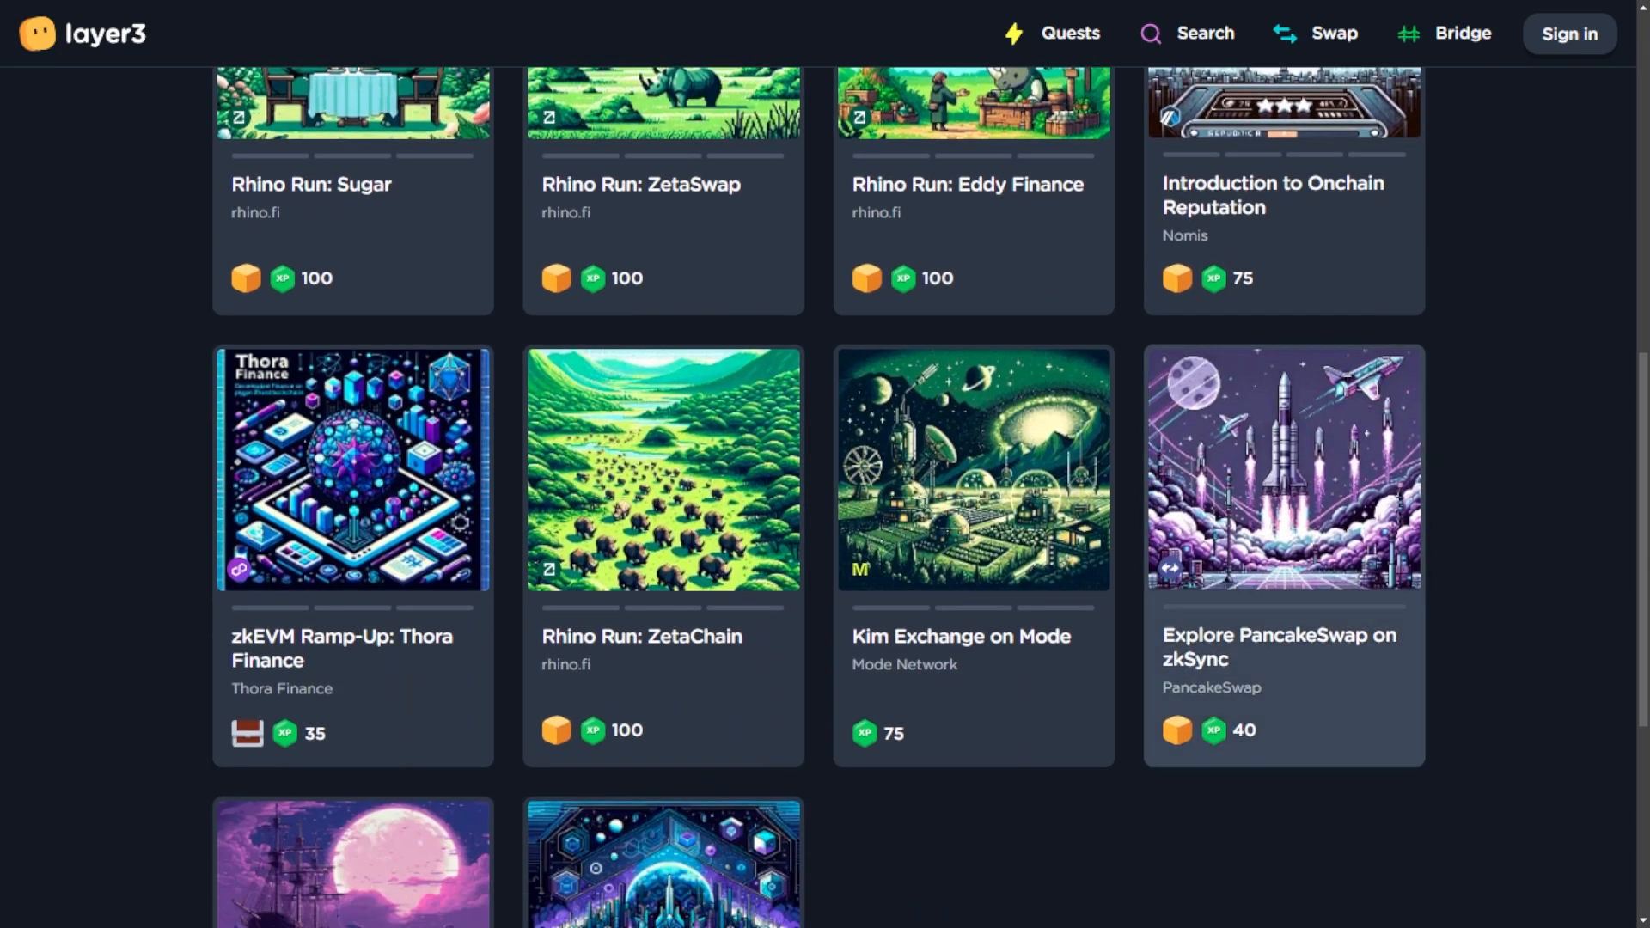
scroll(down, 3)
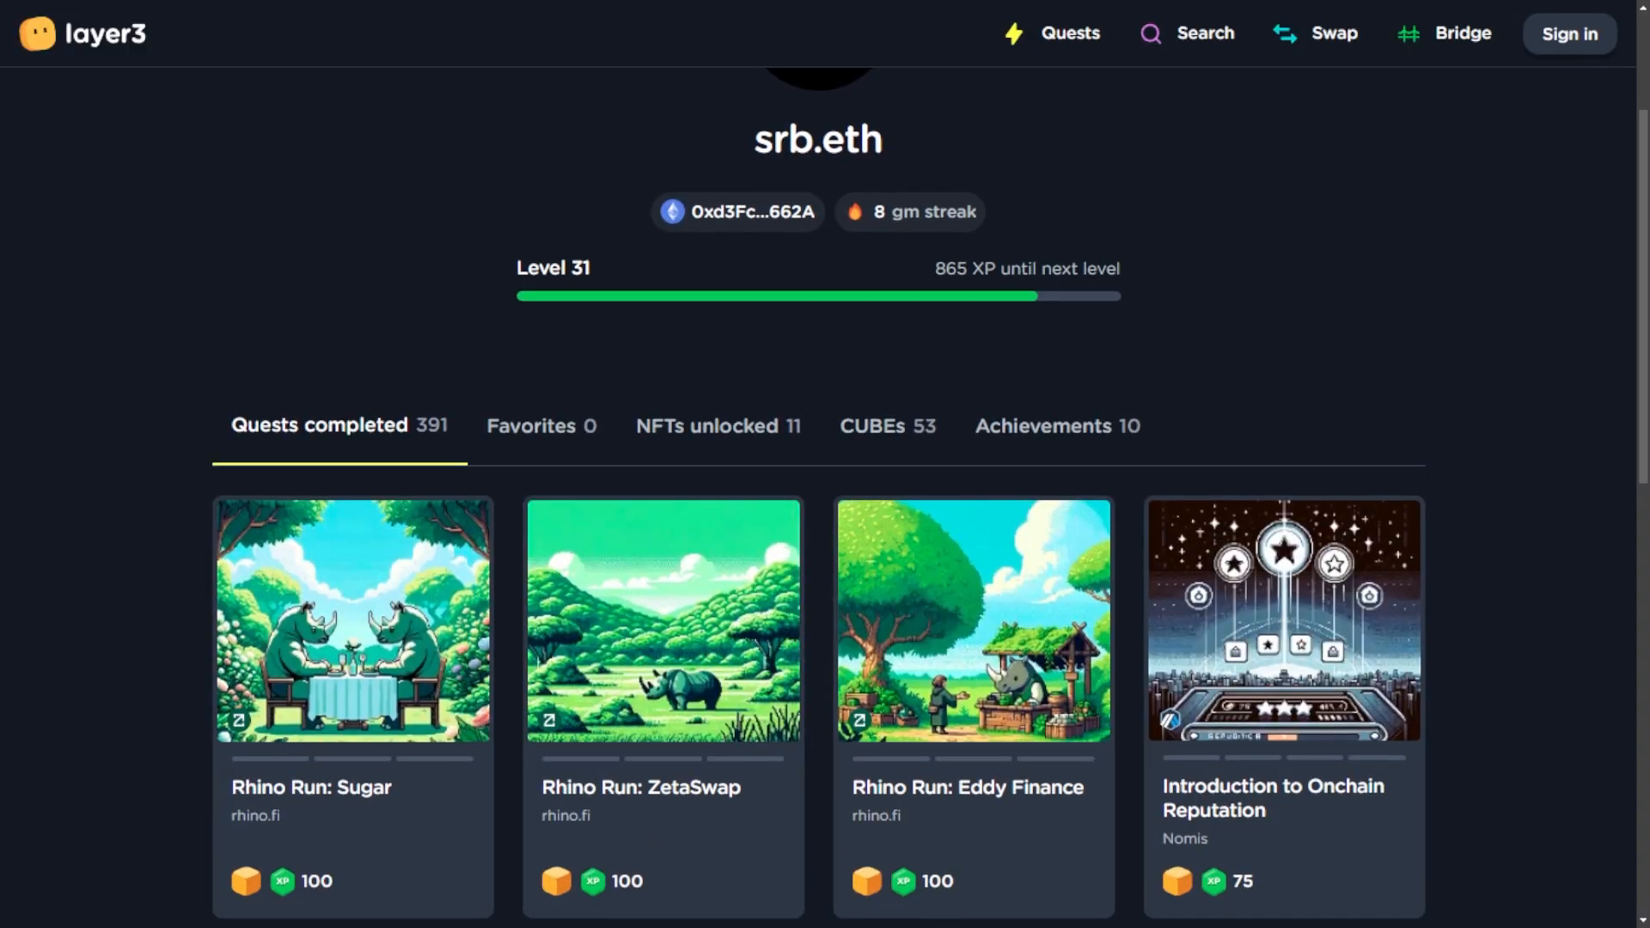
scroll(down, 3)
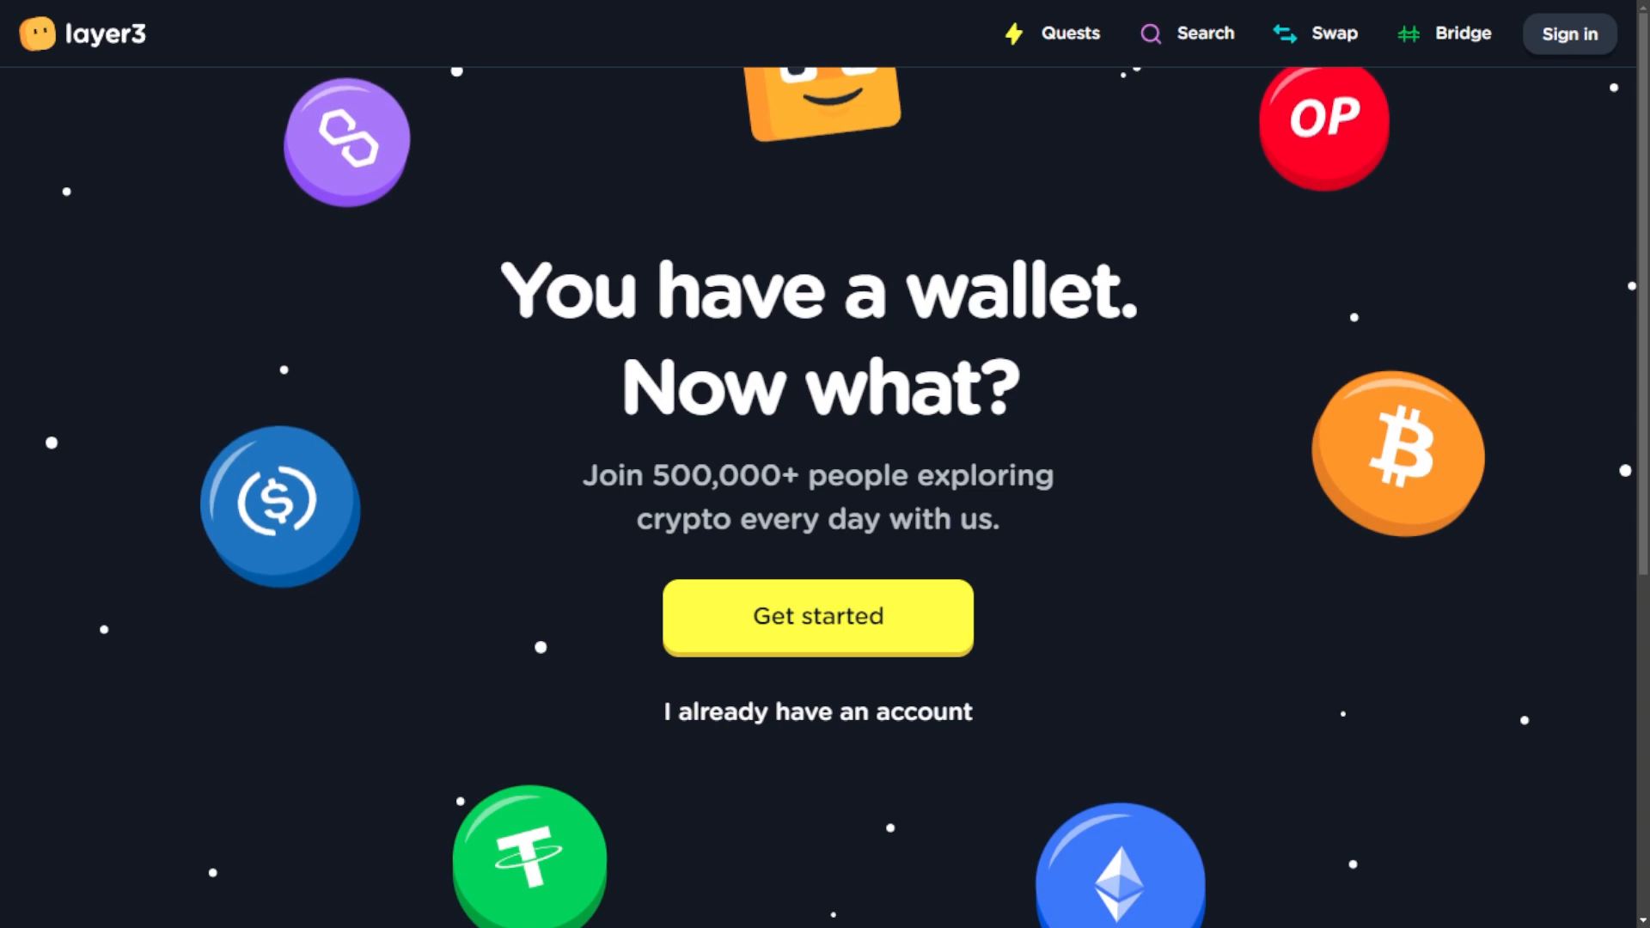
click(817, 617)
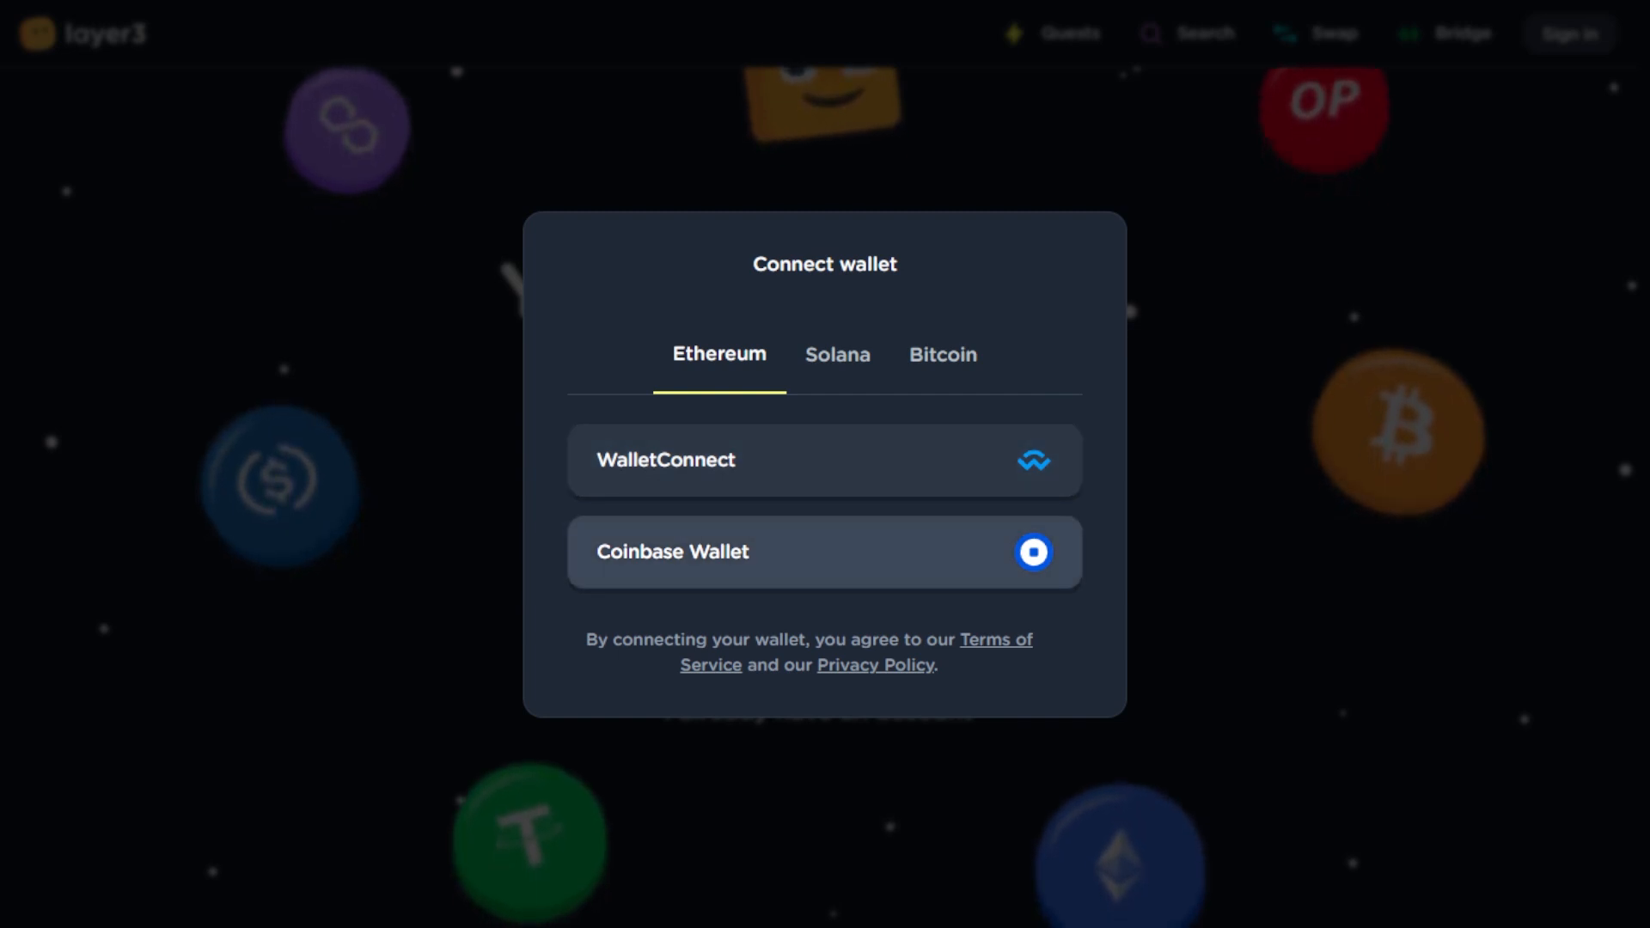
click(837, 354)
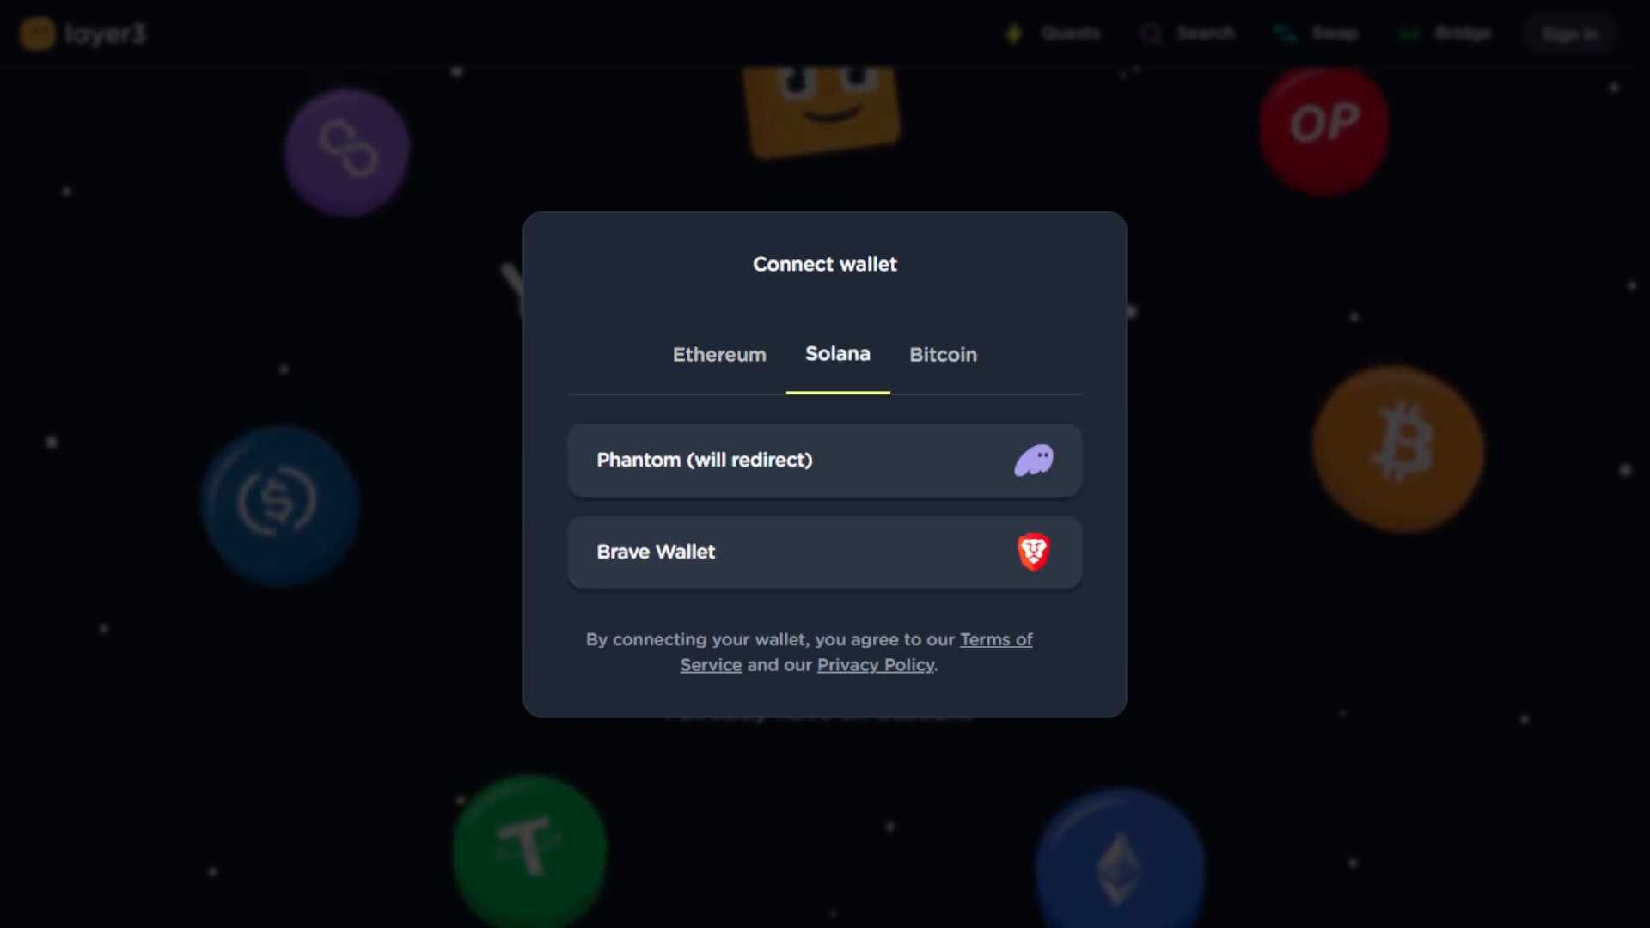
click(718, 354)
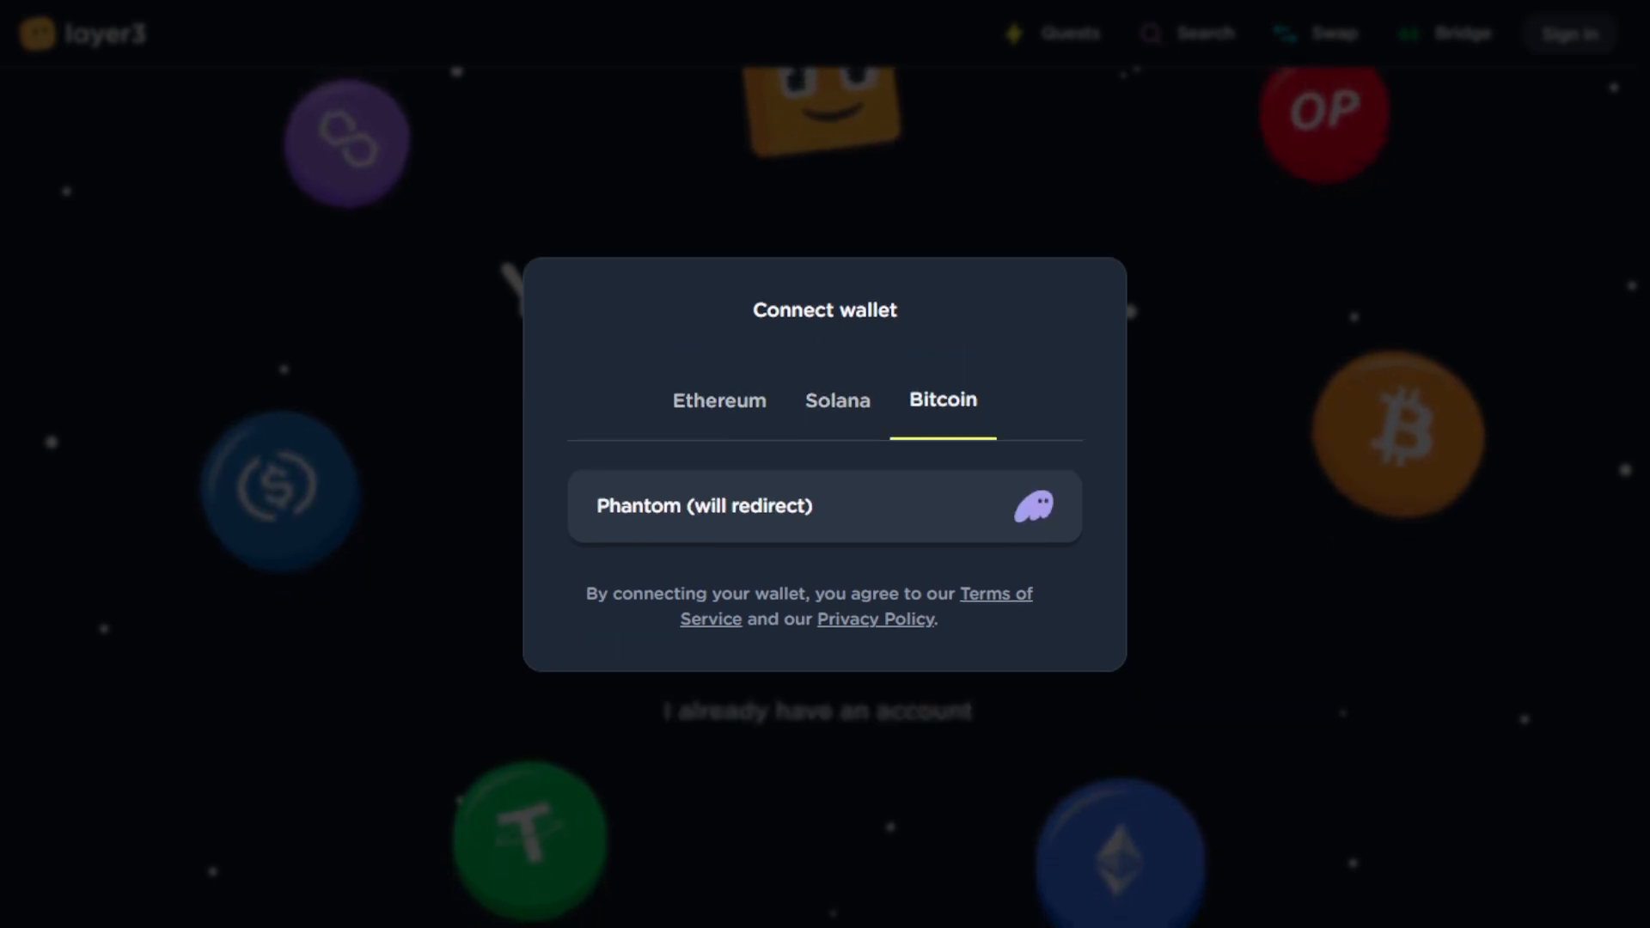
click(718, 399)
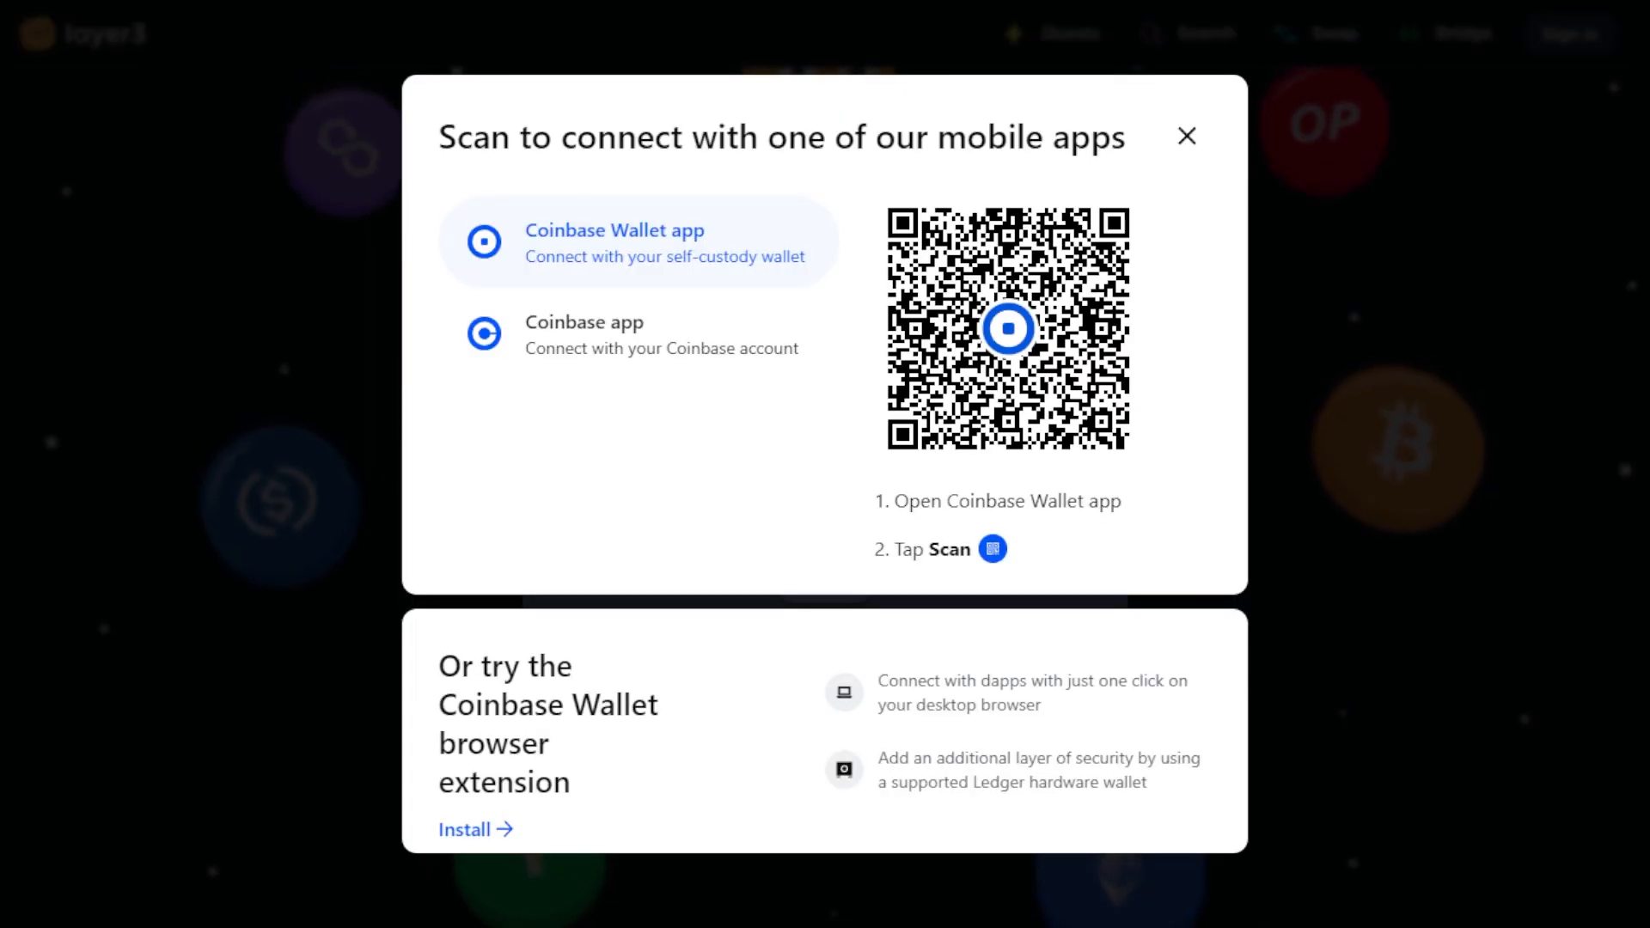
click(1186, 136)
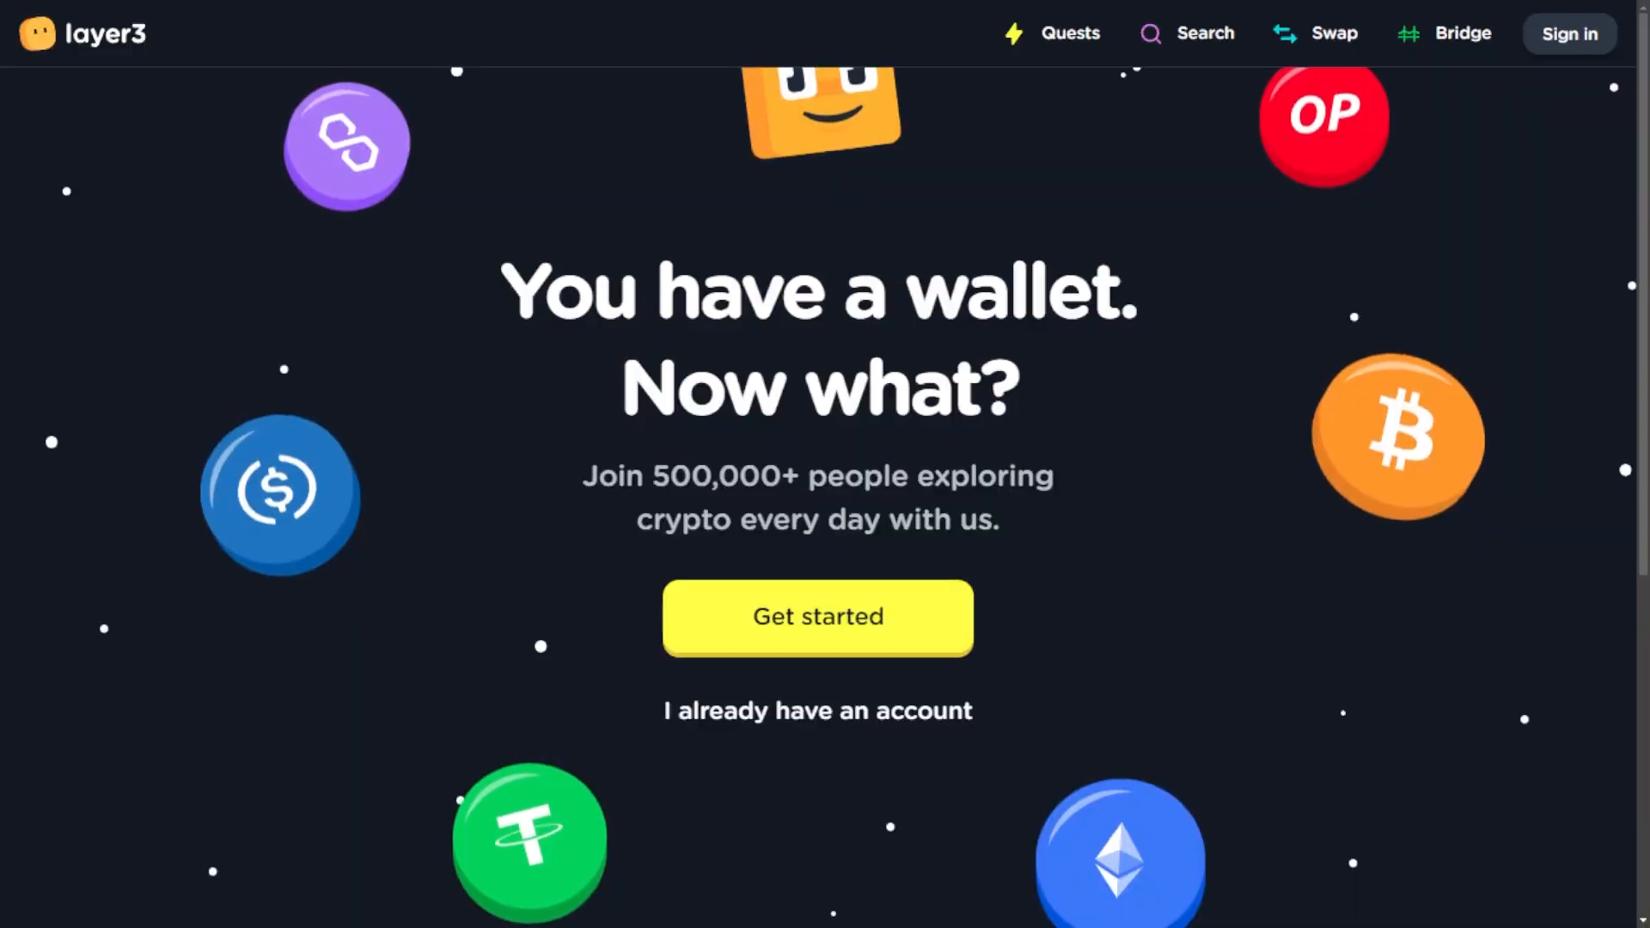
Enter the home feed and browse down to the Latest Quests section.
click(817, 617)
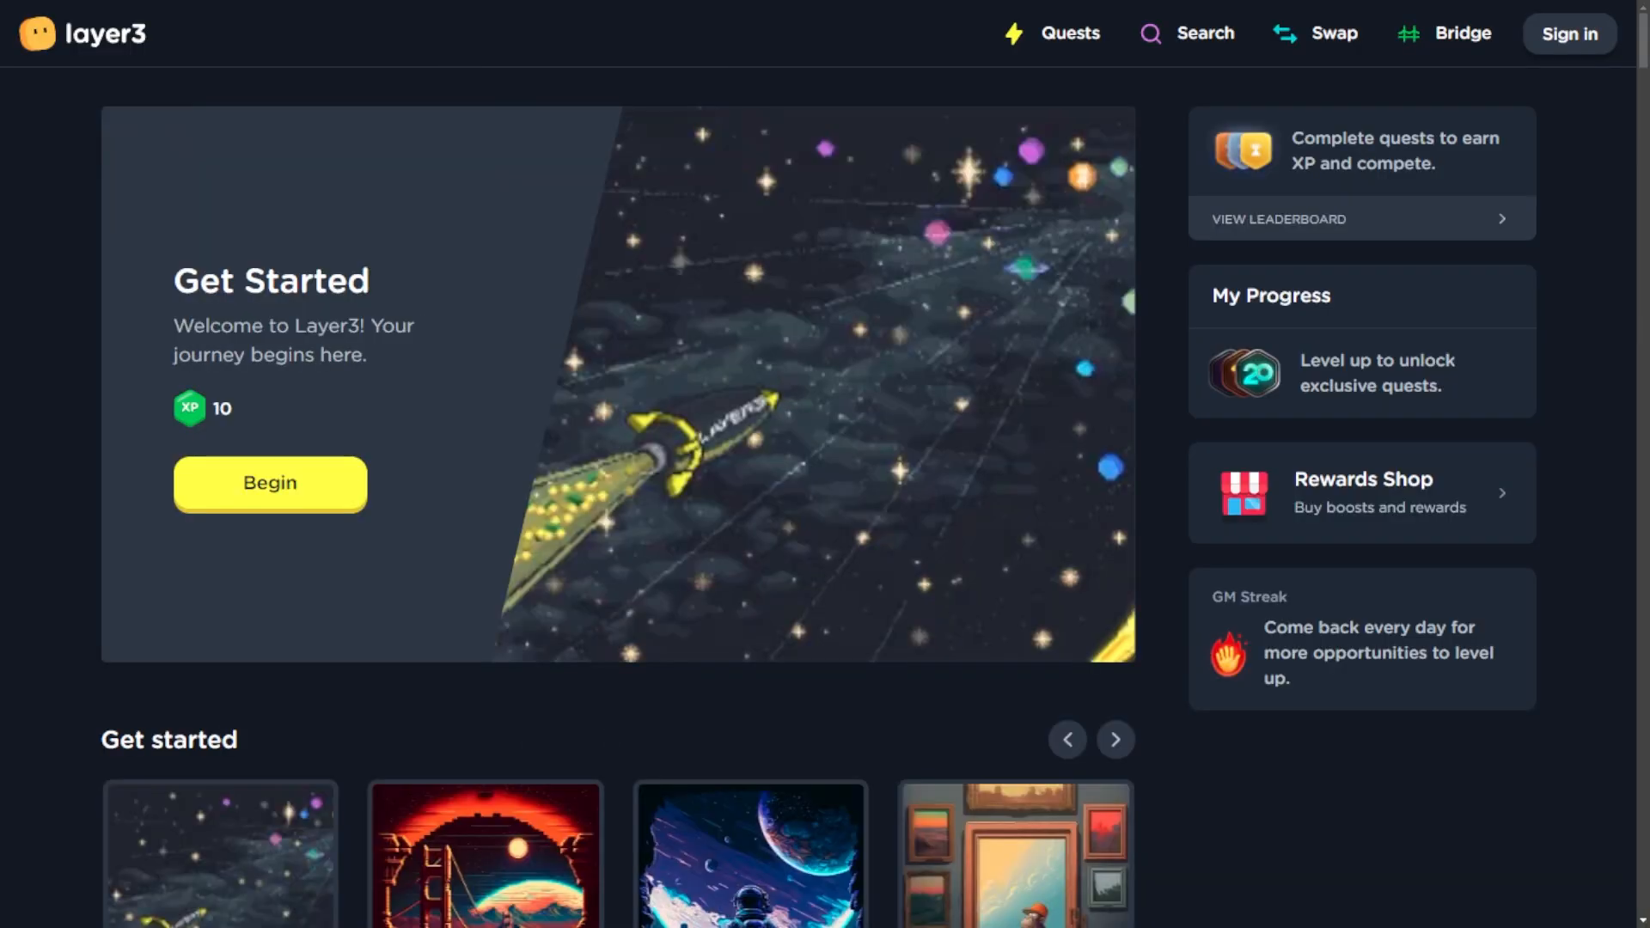
scroll(down, 3)
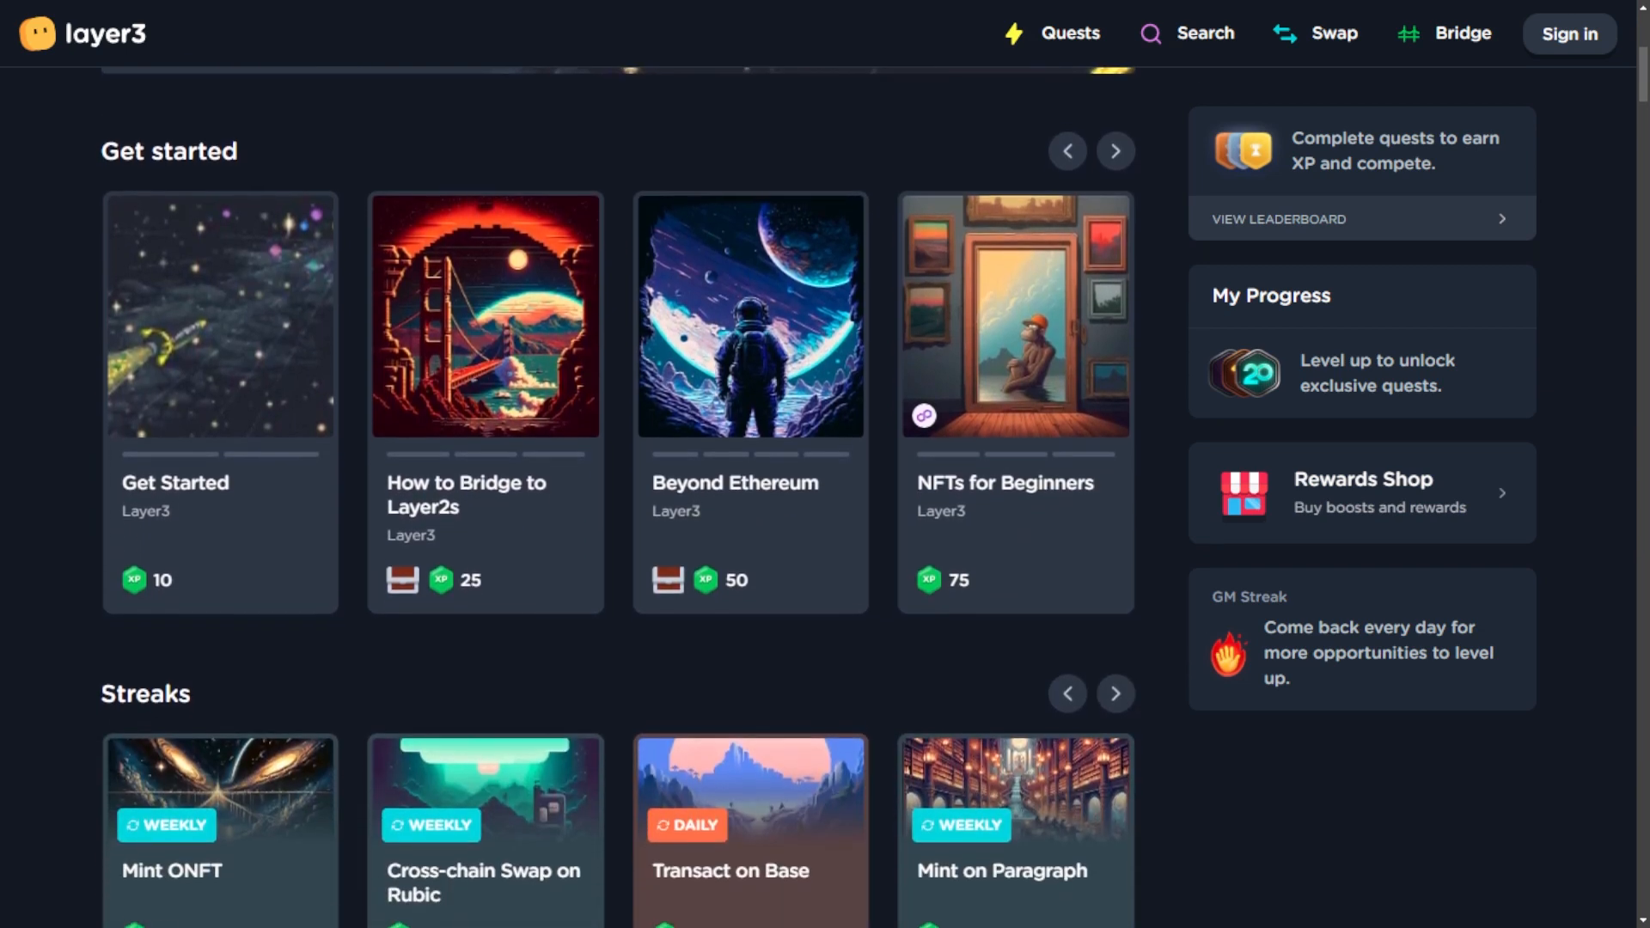
scroll(down, 3)
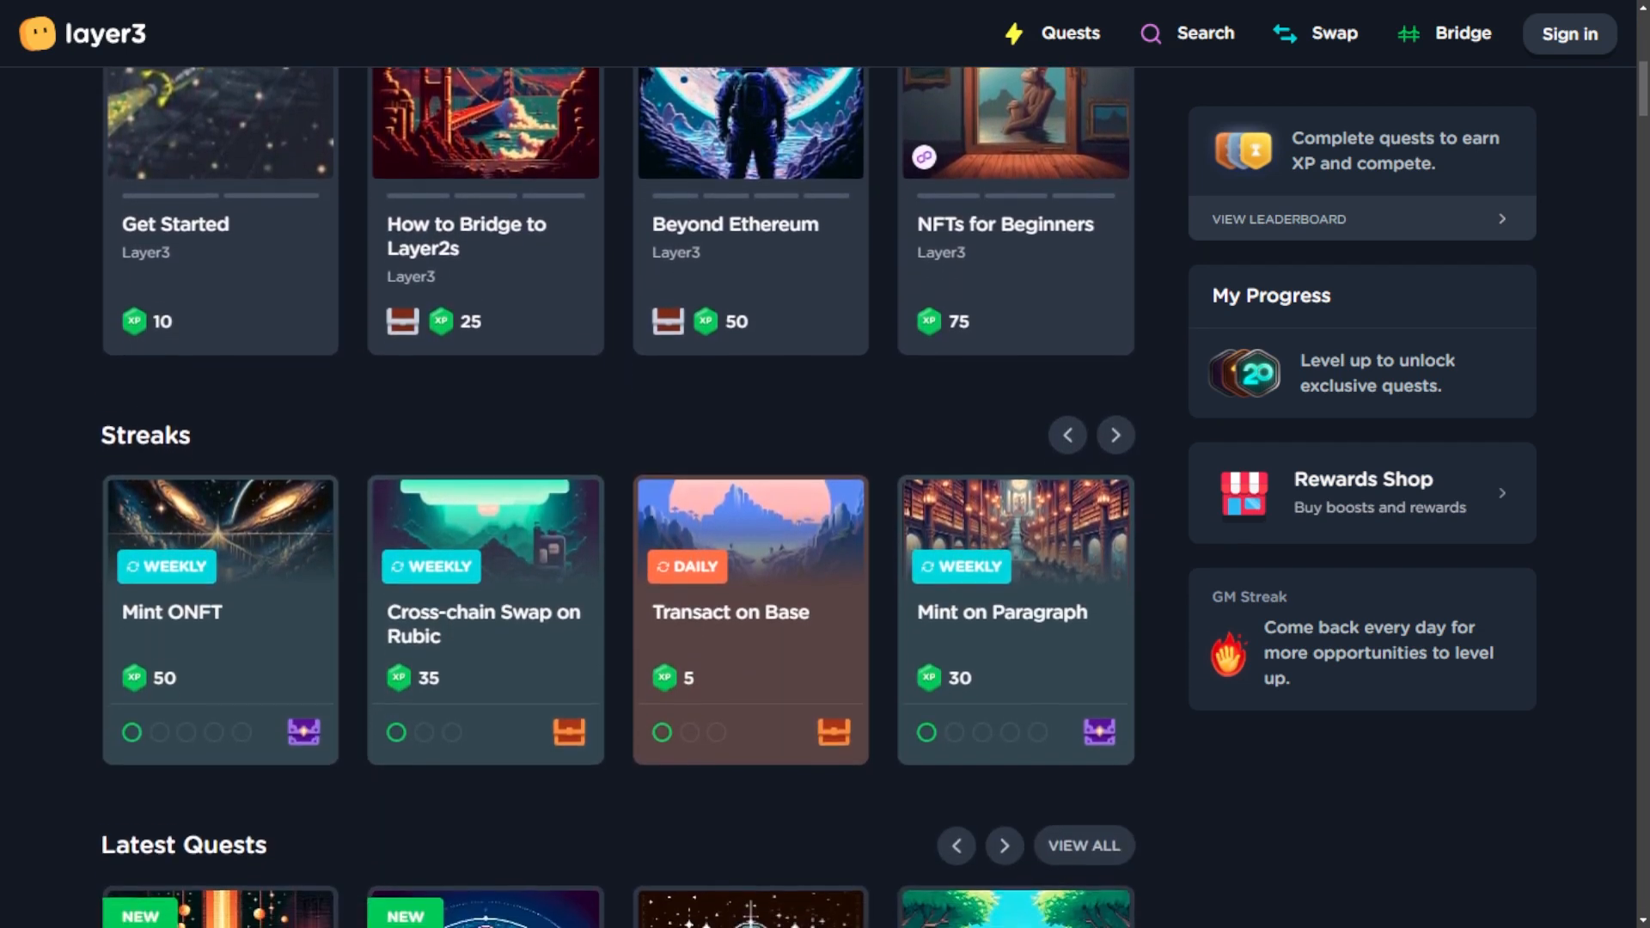
scroll(down, 3)
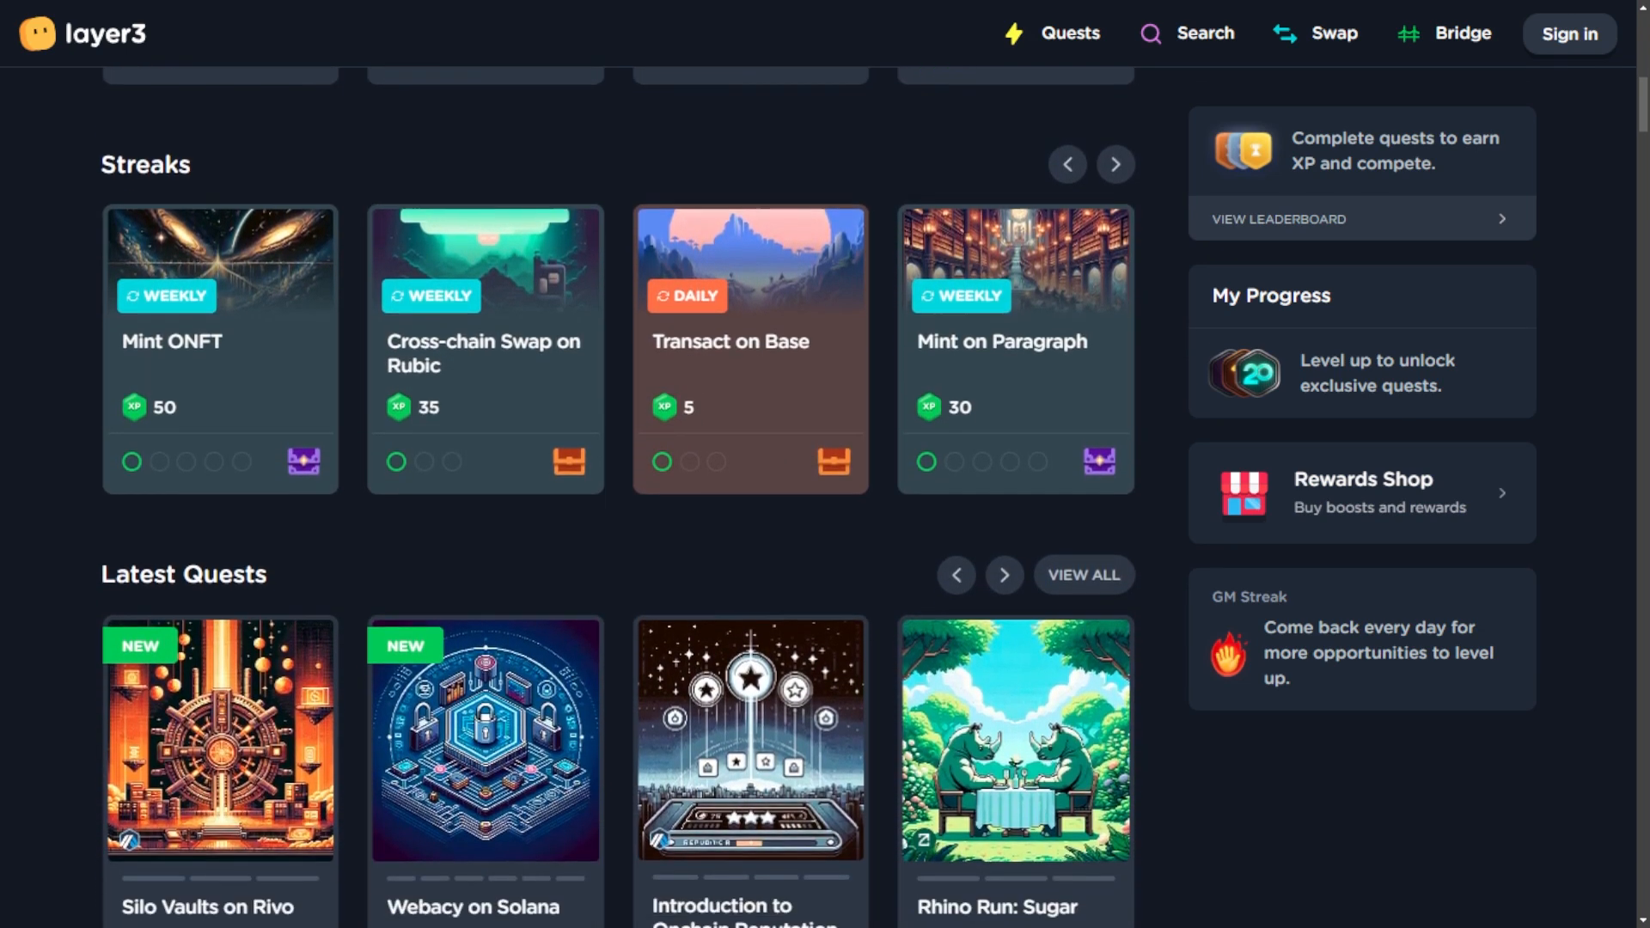
scroll(down, 3)
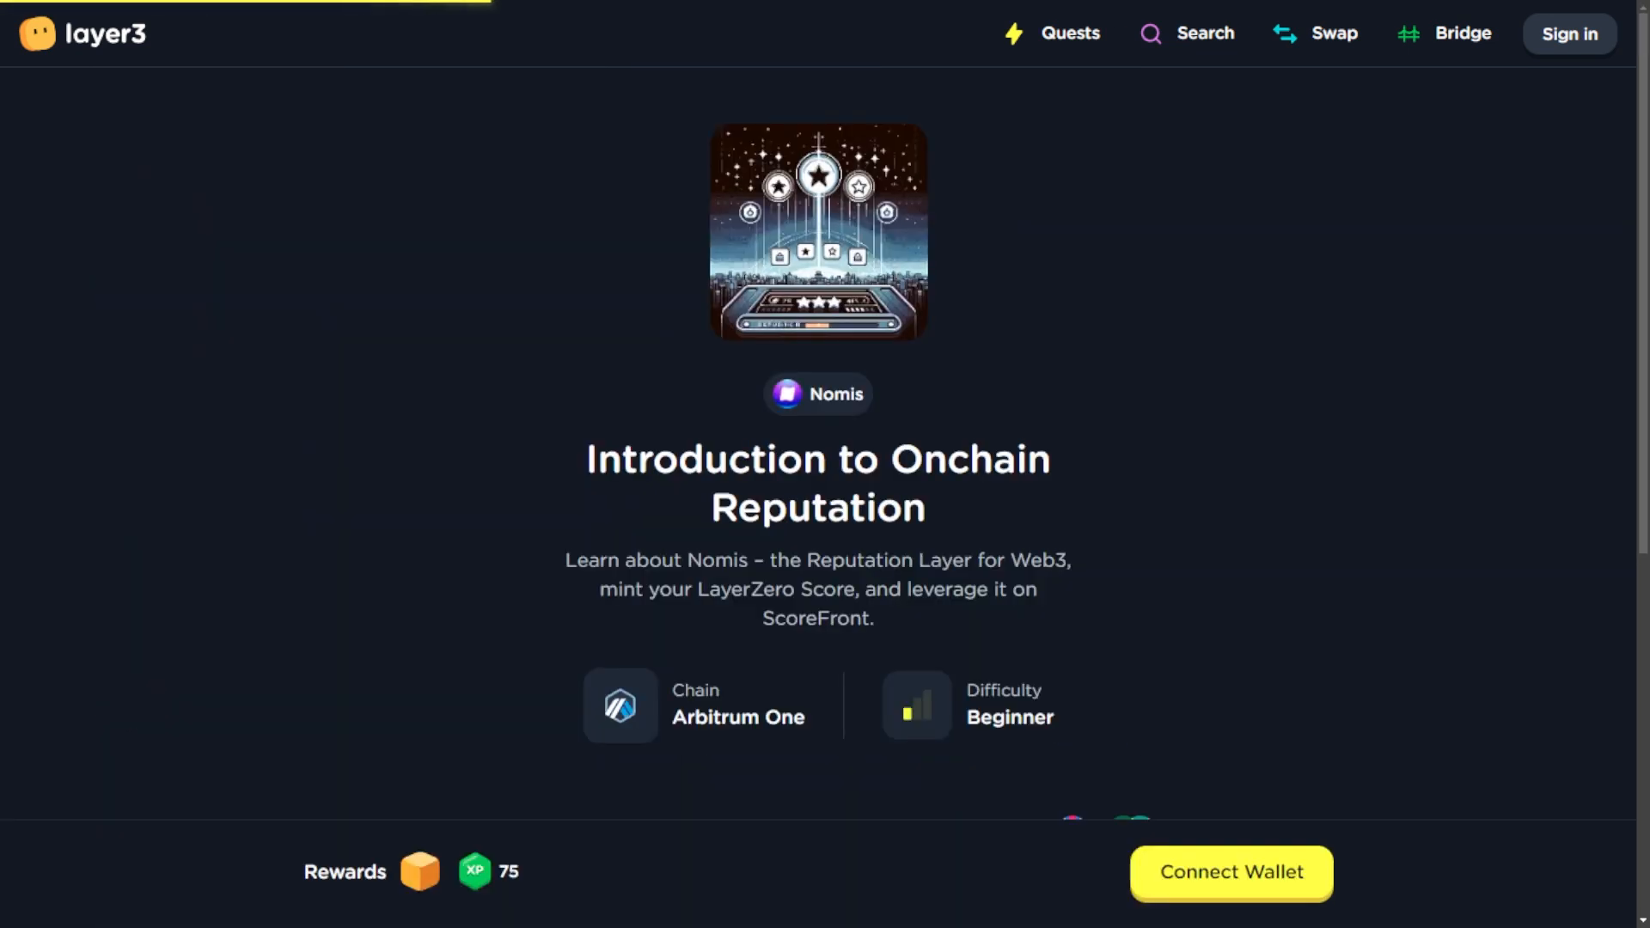
scroll(down, 3)
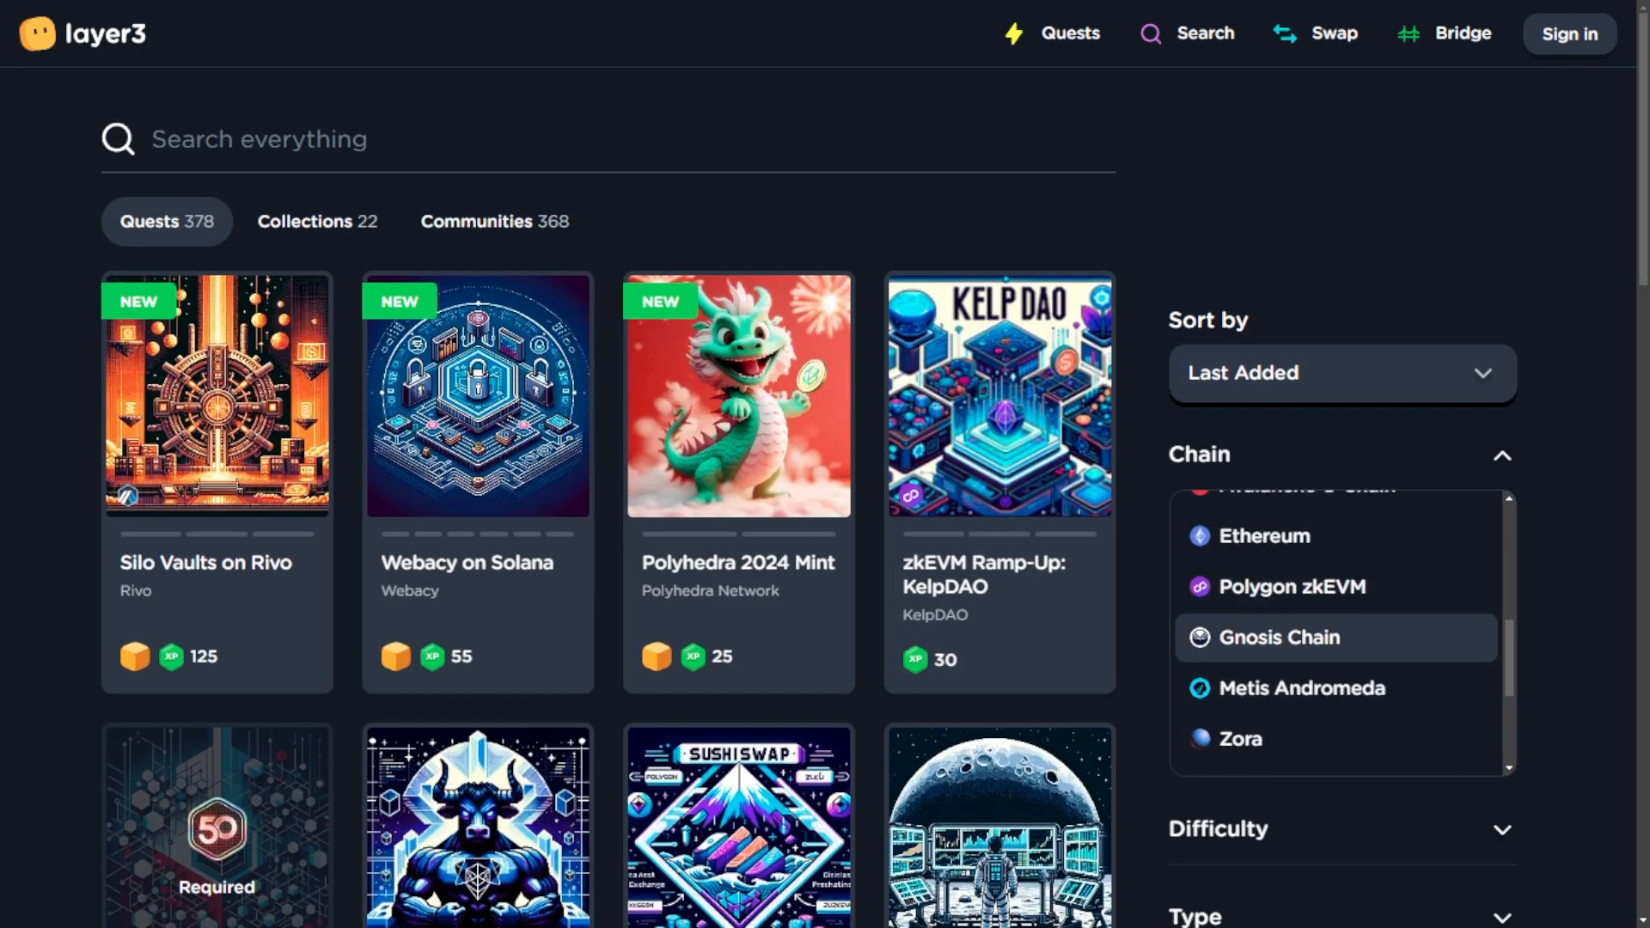
Switch the chain filter from Solana to zkSync Era.
click(1251, 550)
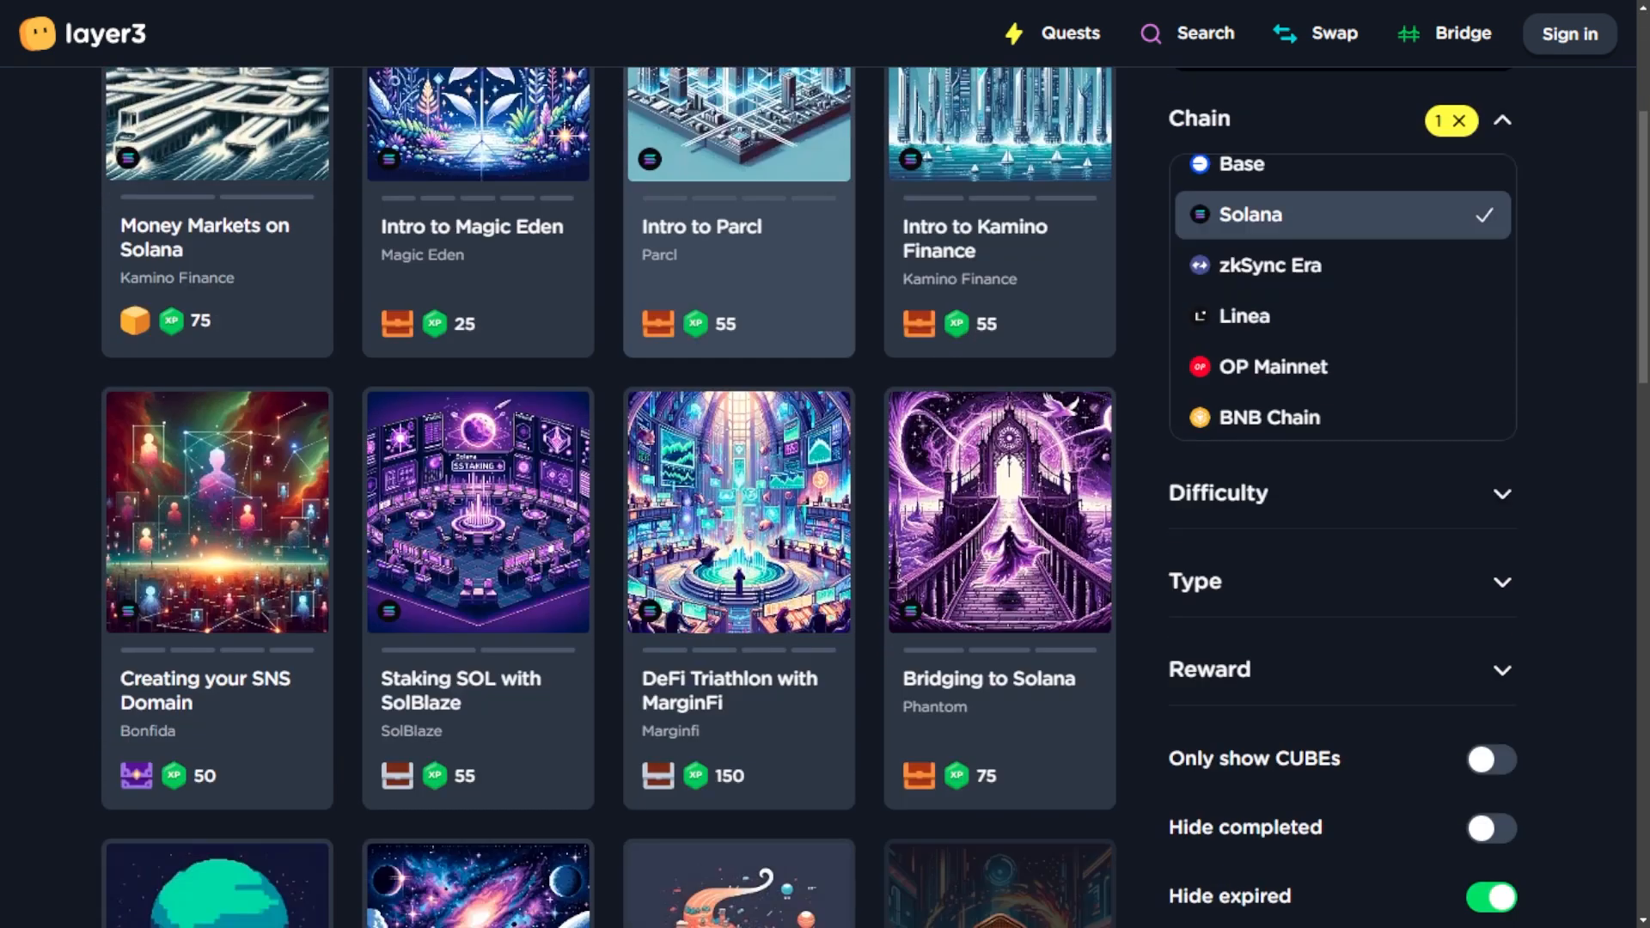
scroll(down, 3)
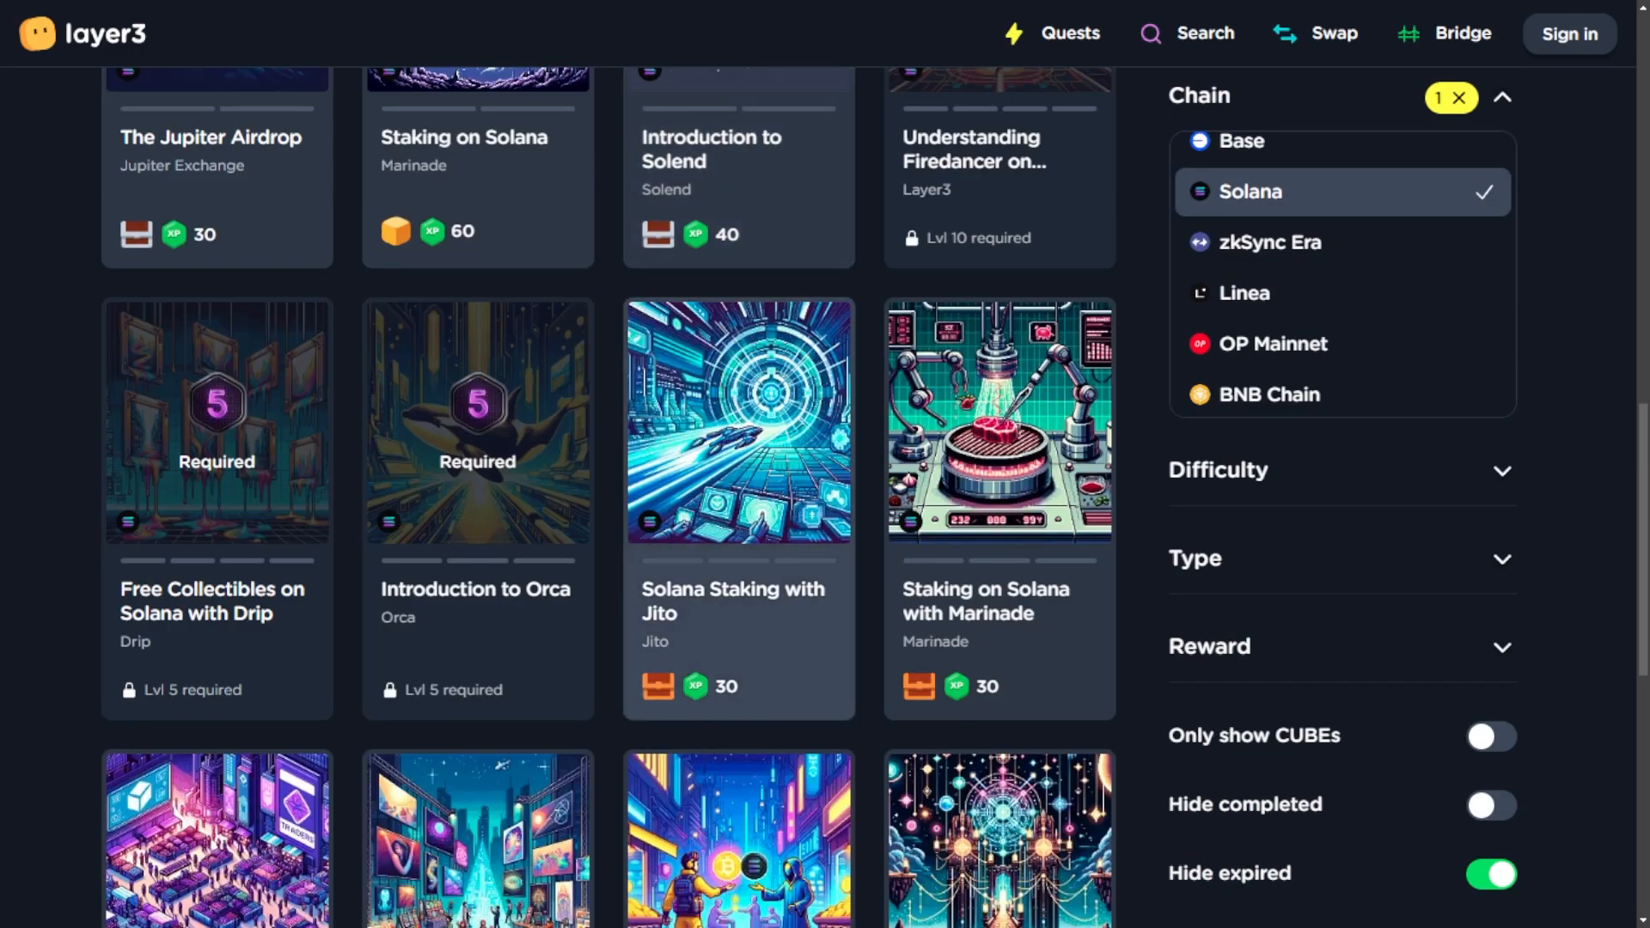
scroll(down, 3)
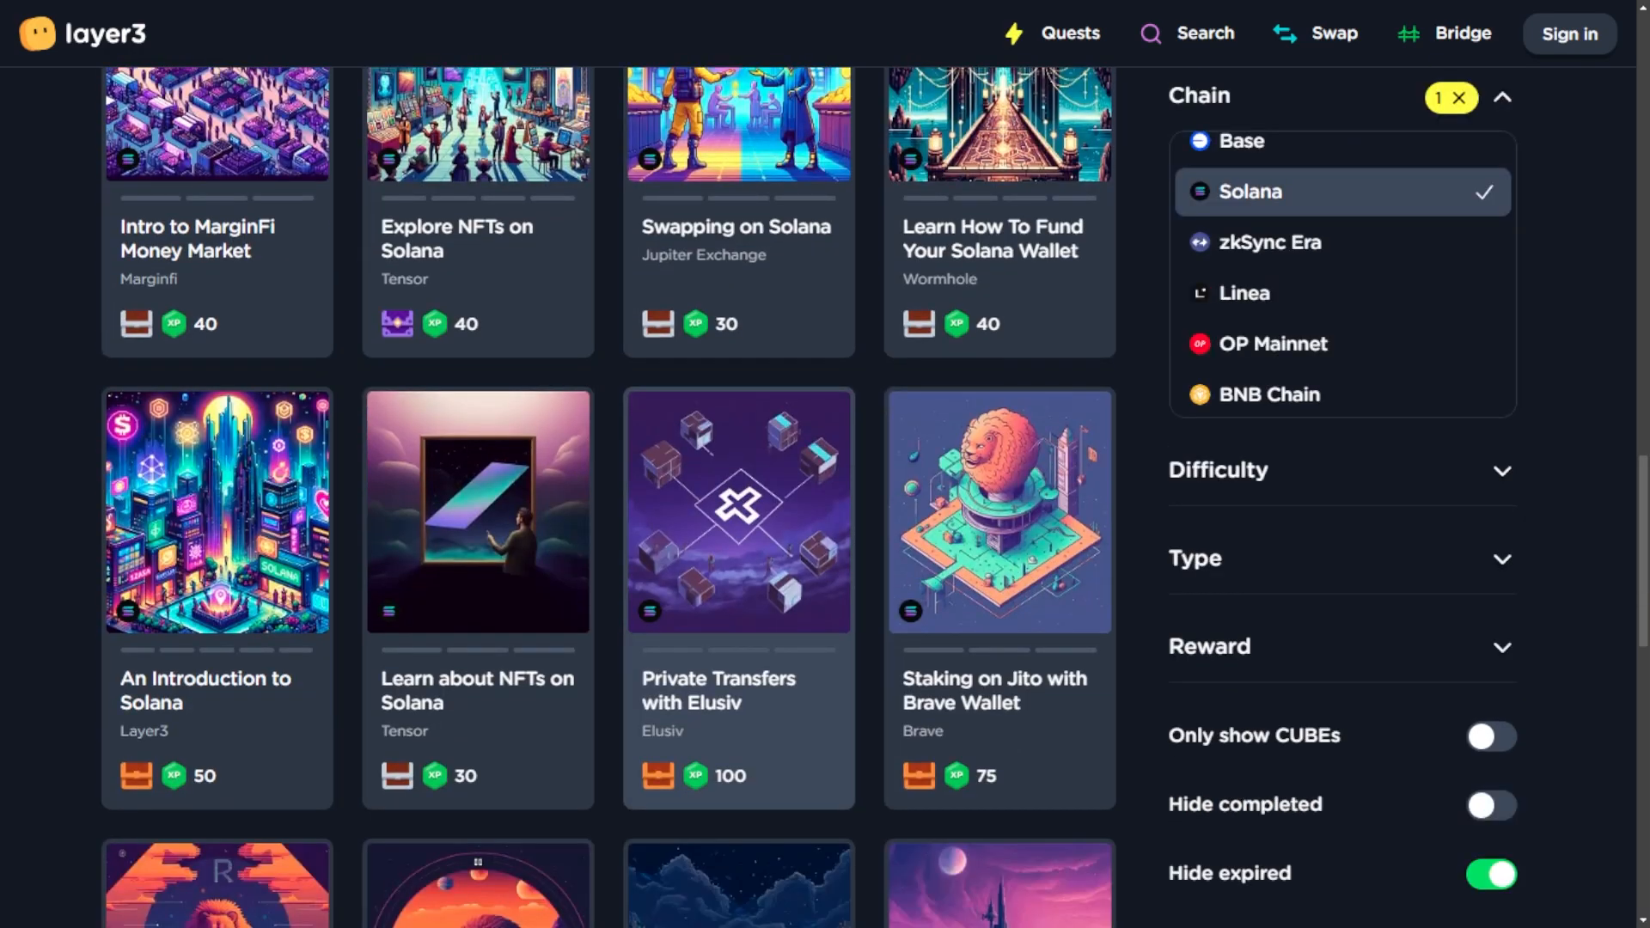
click(1270, 243)
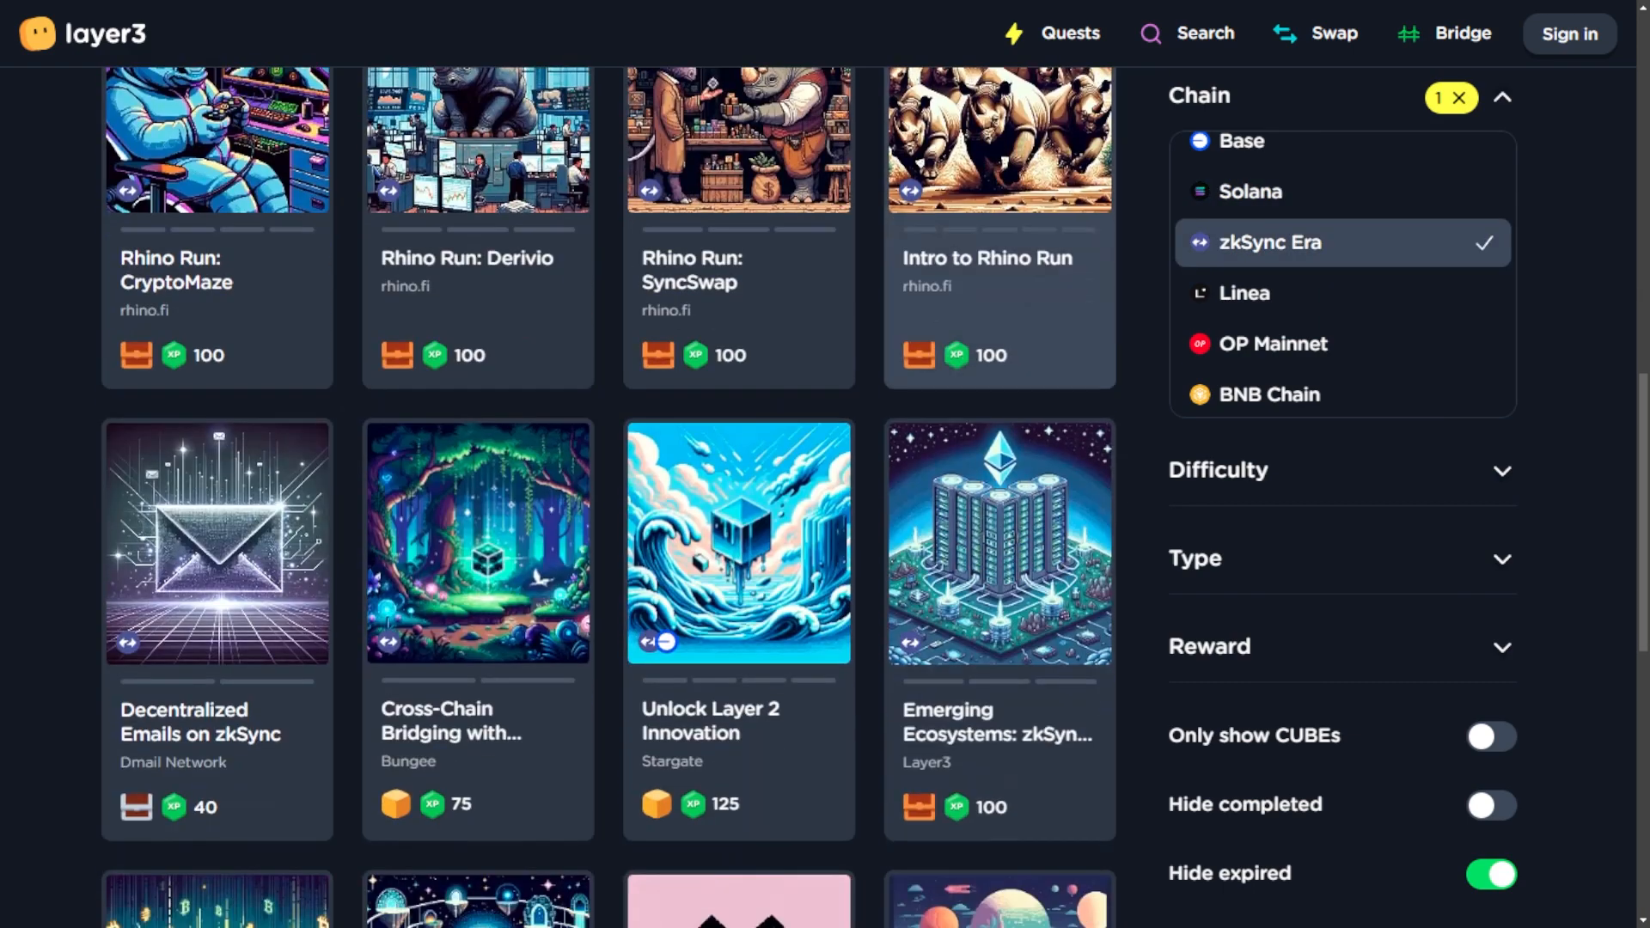
Add BNB Chain to the chain filter alongside zkSync Era.
scroll(down, 3)
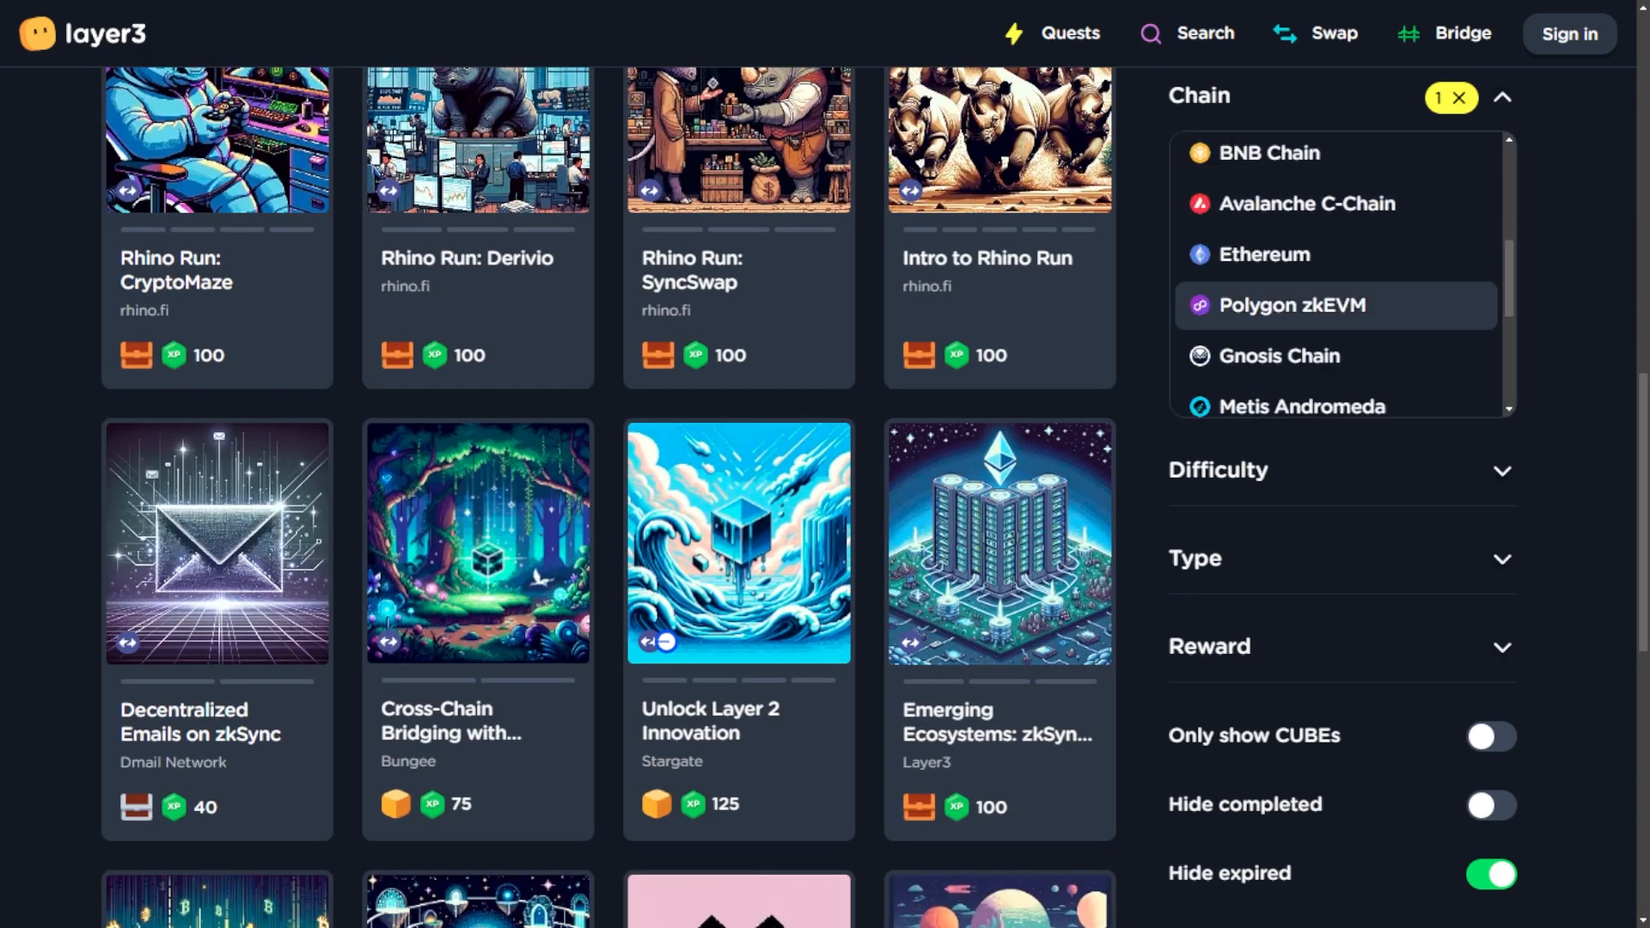
click(1263, 153)
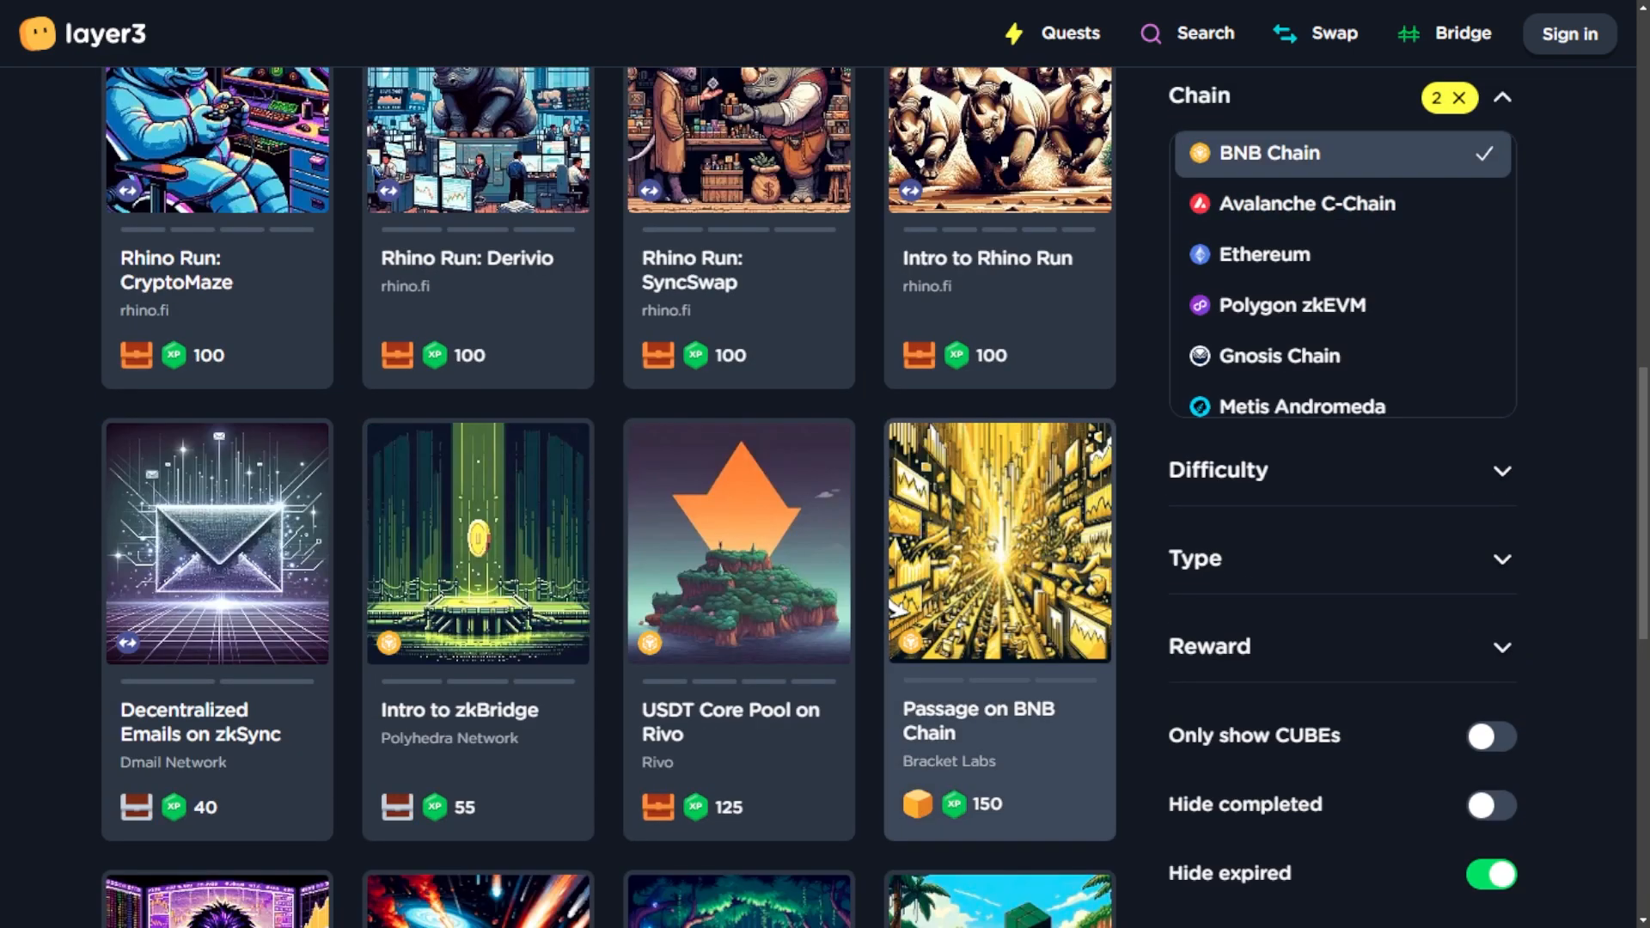
click(217, 543)
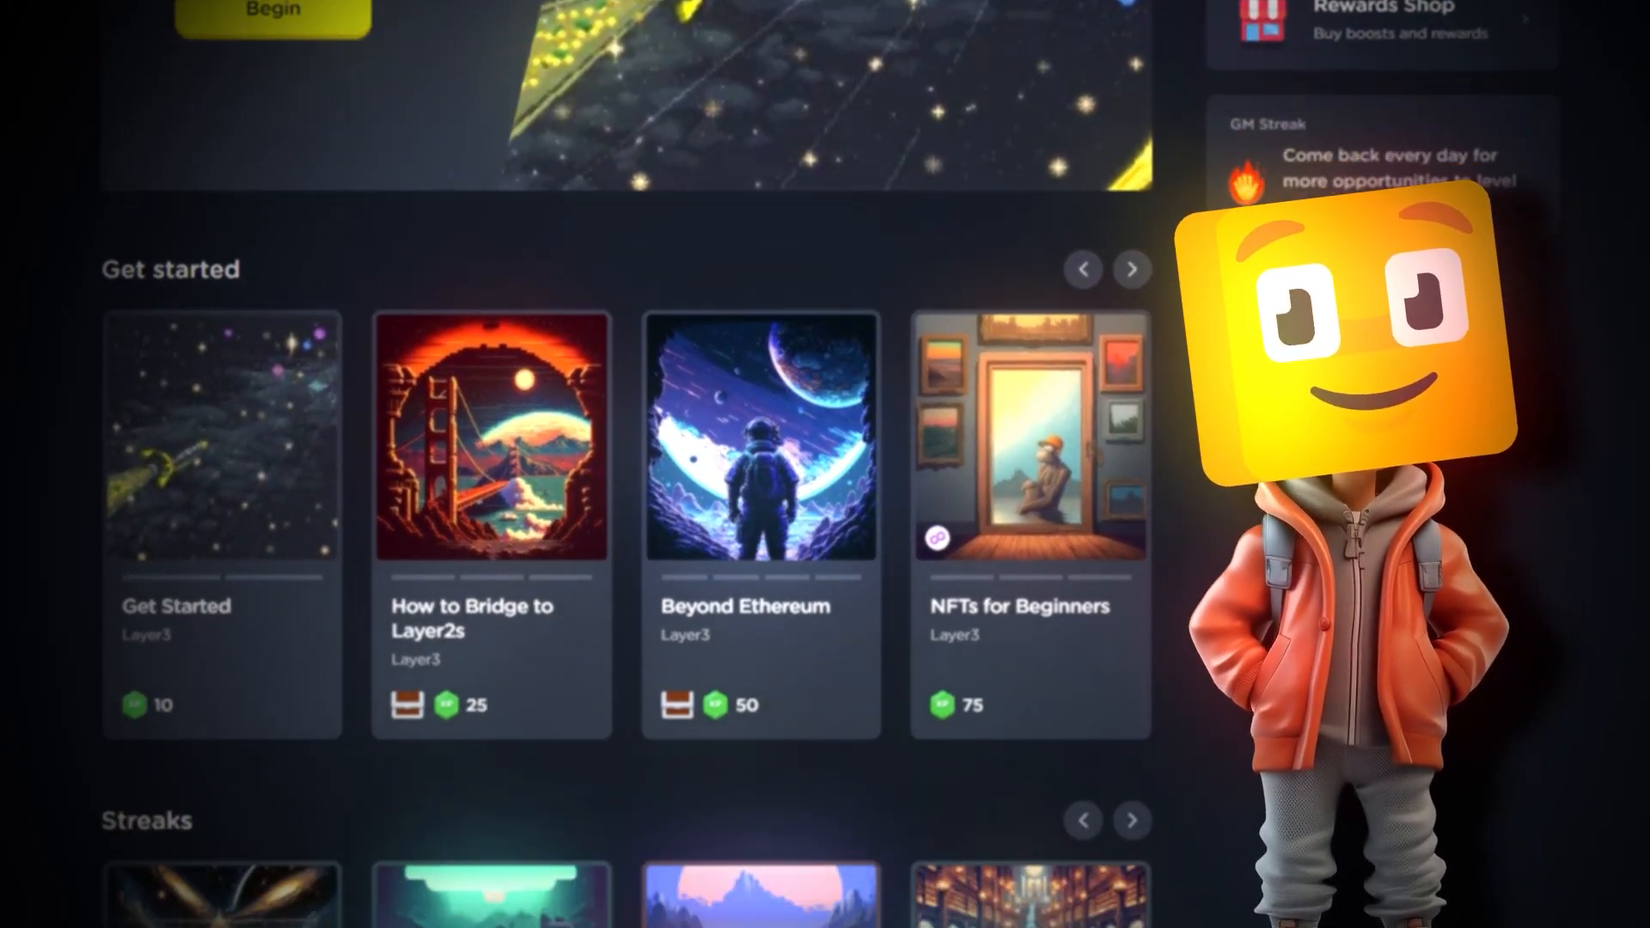
Browse the user's profile showing level 31 and 391 completed quests.
scroll(down, 3)
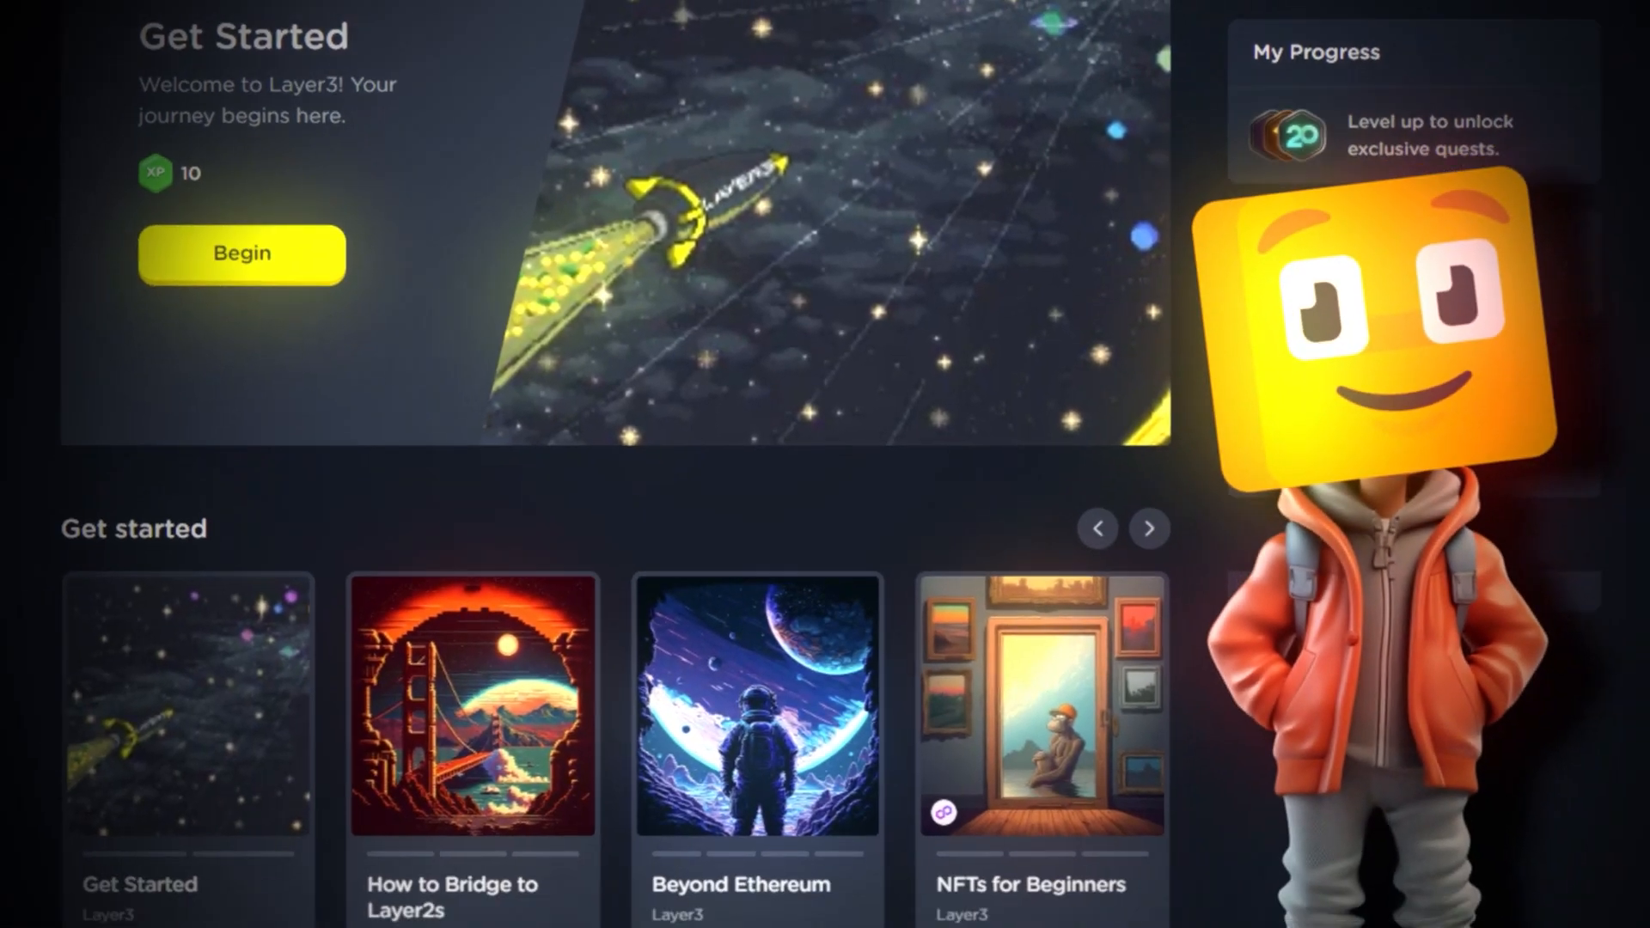
scroll(down, 3)
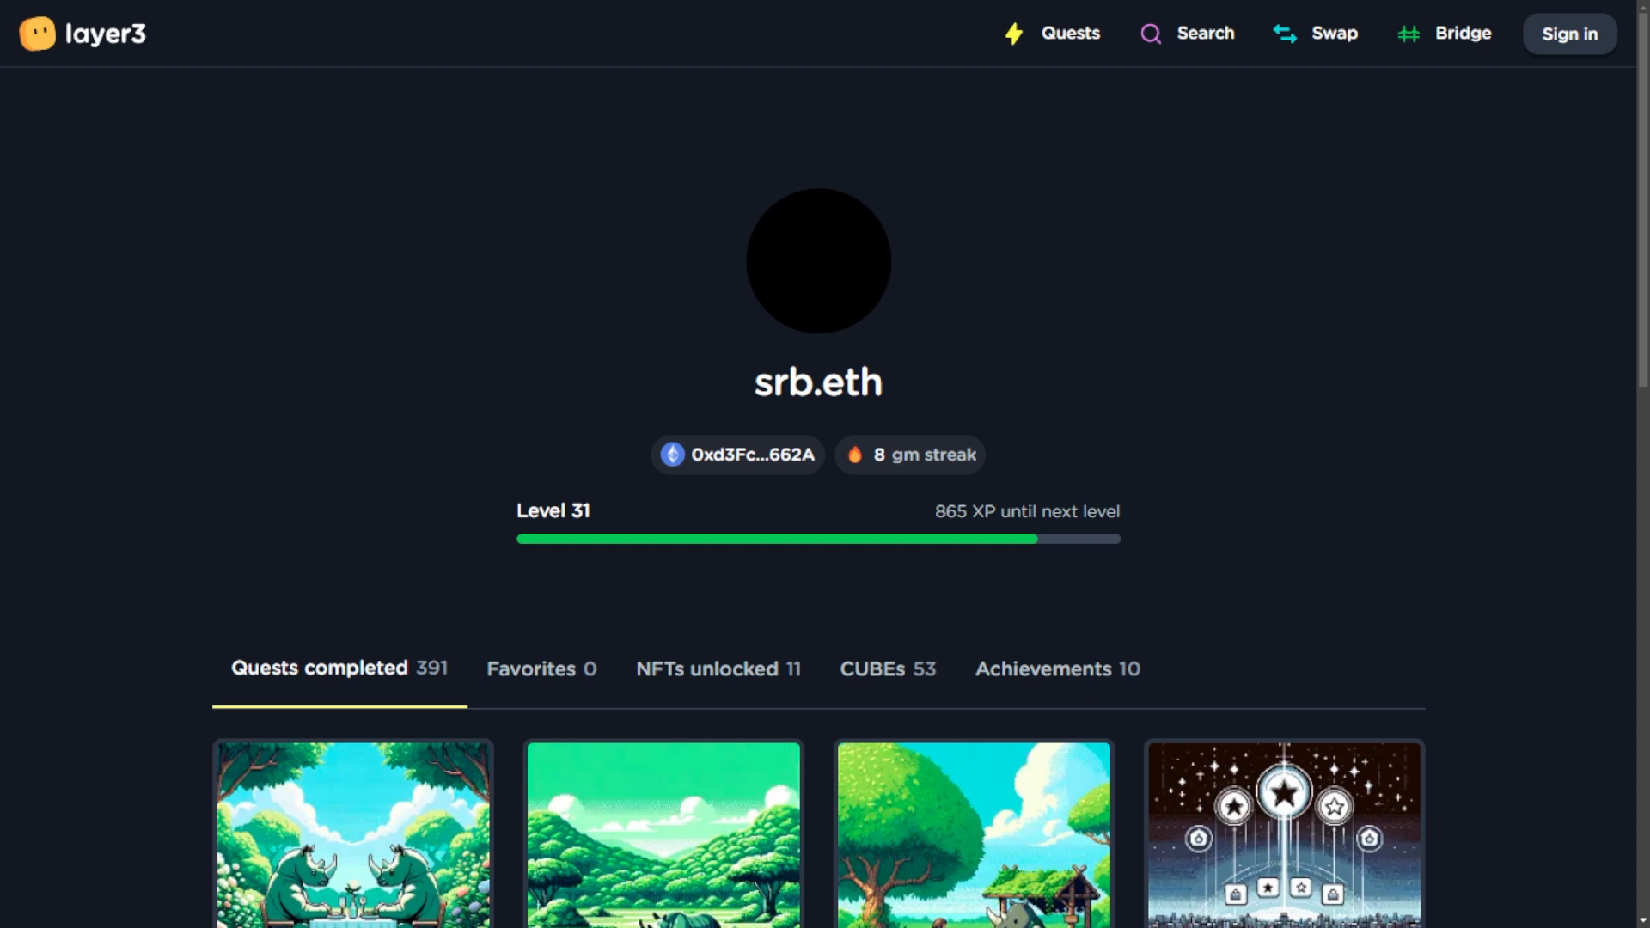
Scroll further down the profile before returning to the zkSync Era quest list.
scroll(down, 3)
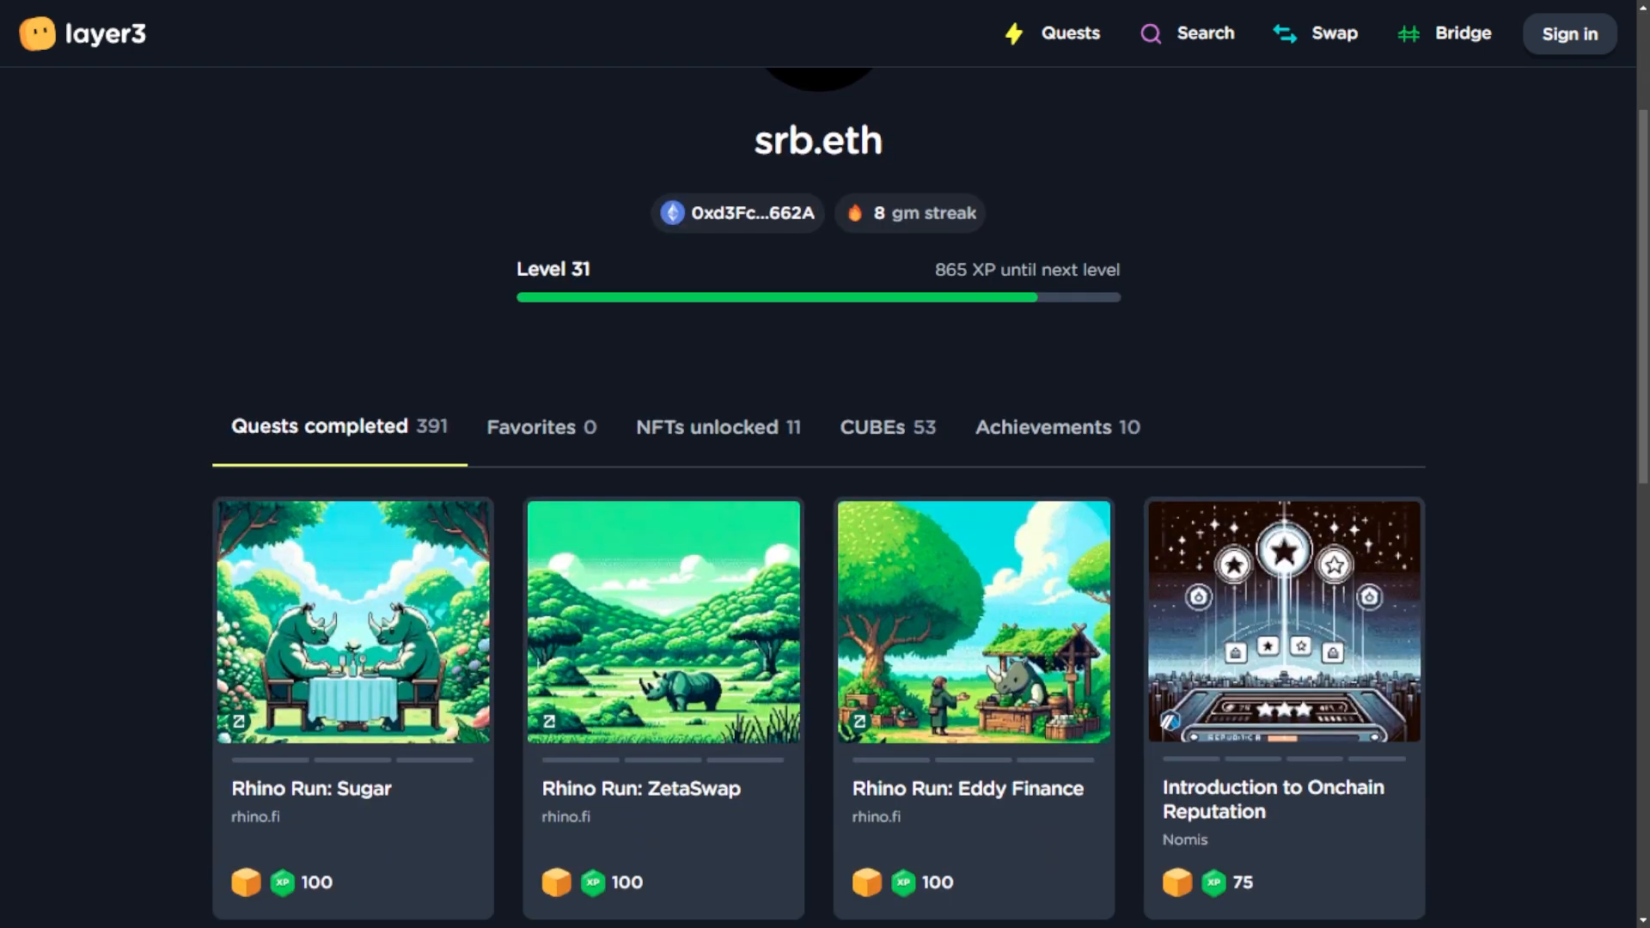
scroll(down, 3)
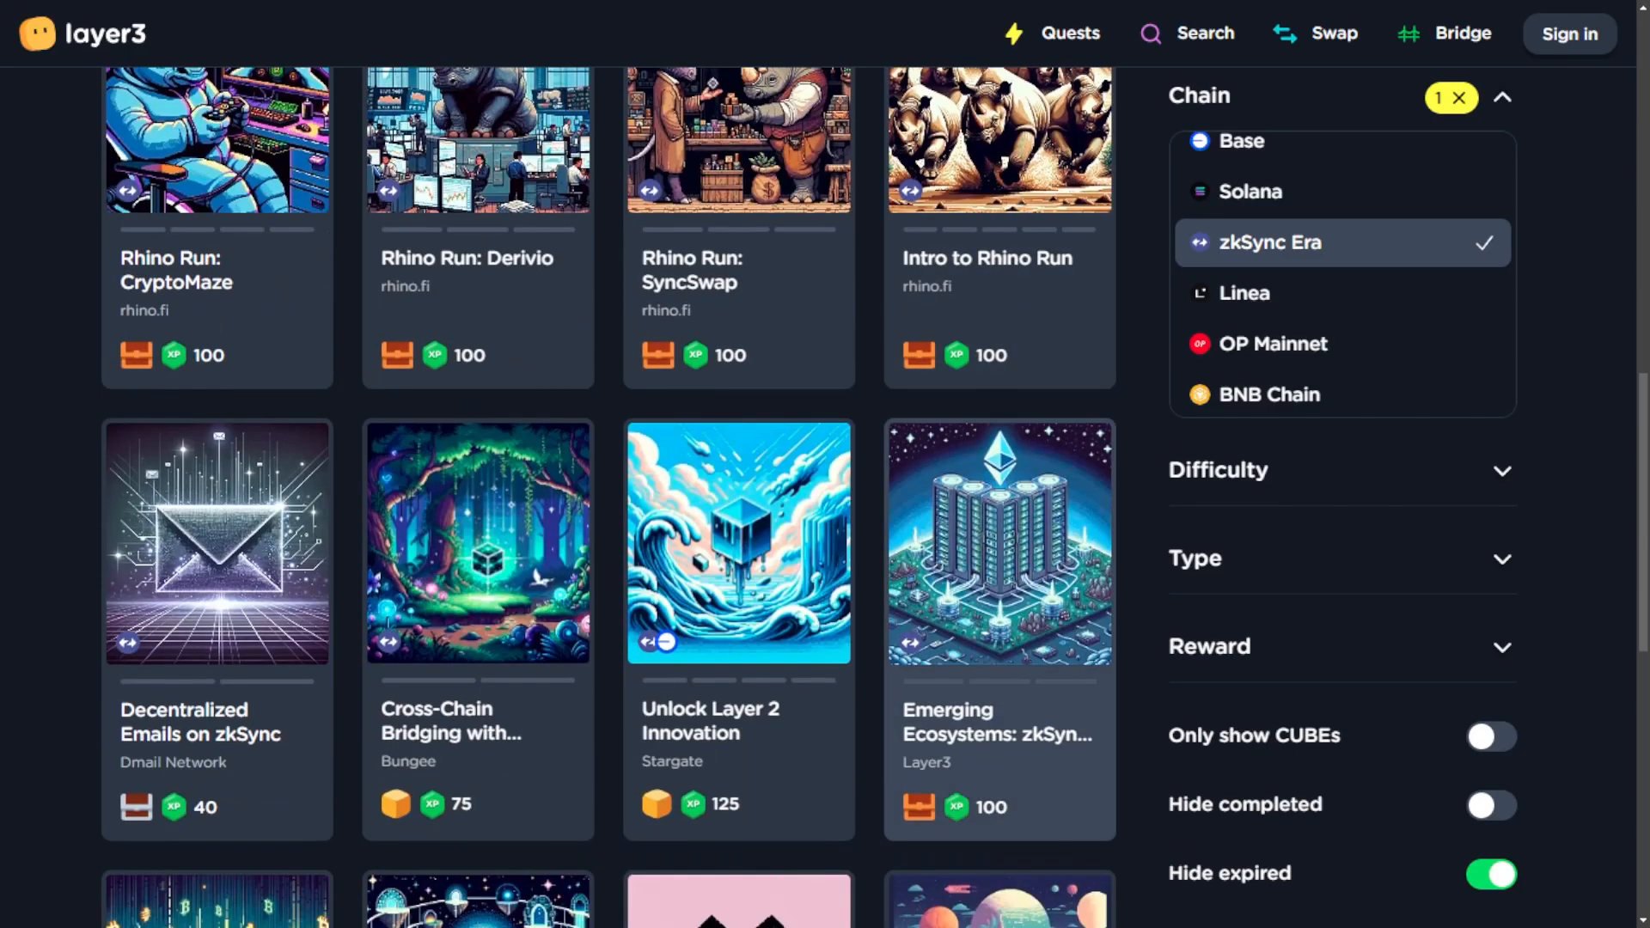
Pick an entry from the Chain filter list on the way back to the level 31 profile.
scroll(down, 3)
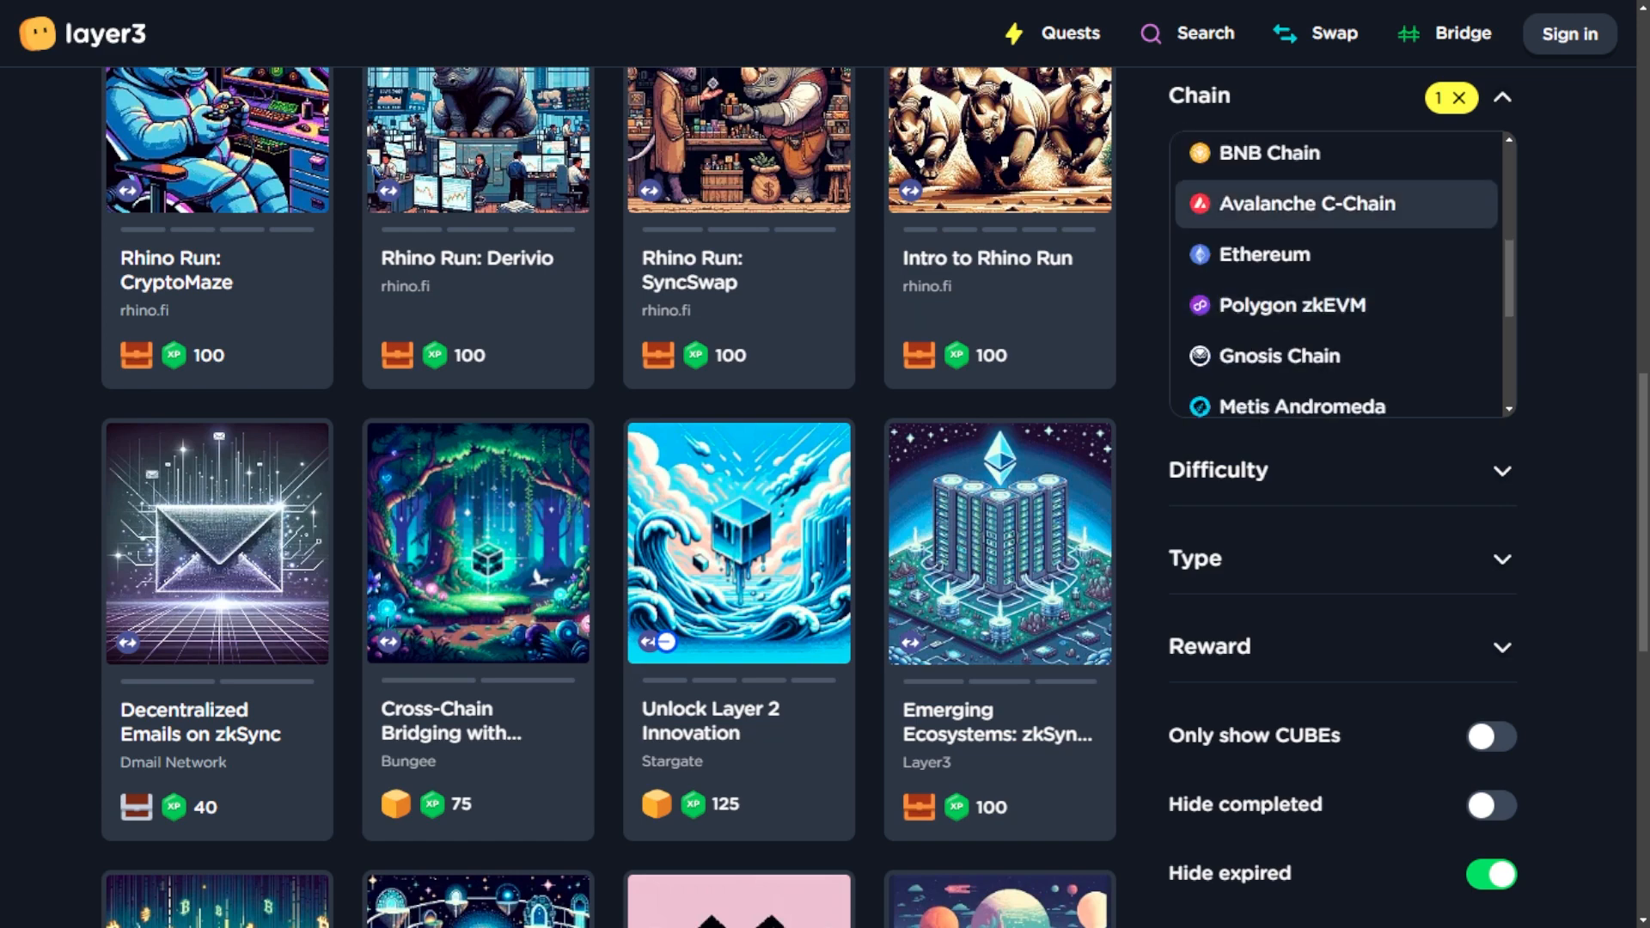
click(1268, 153)
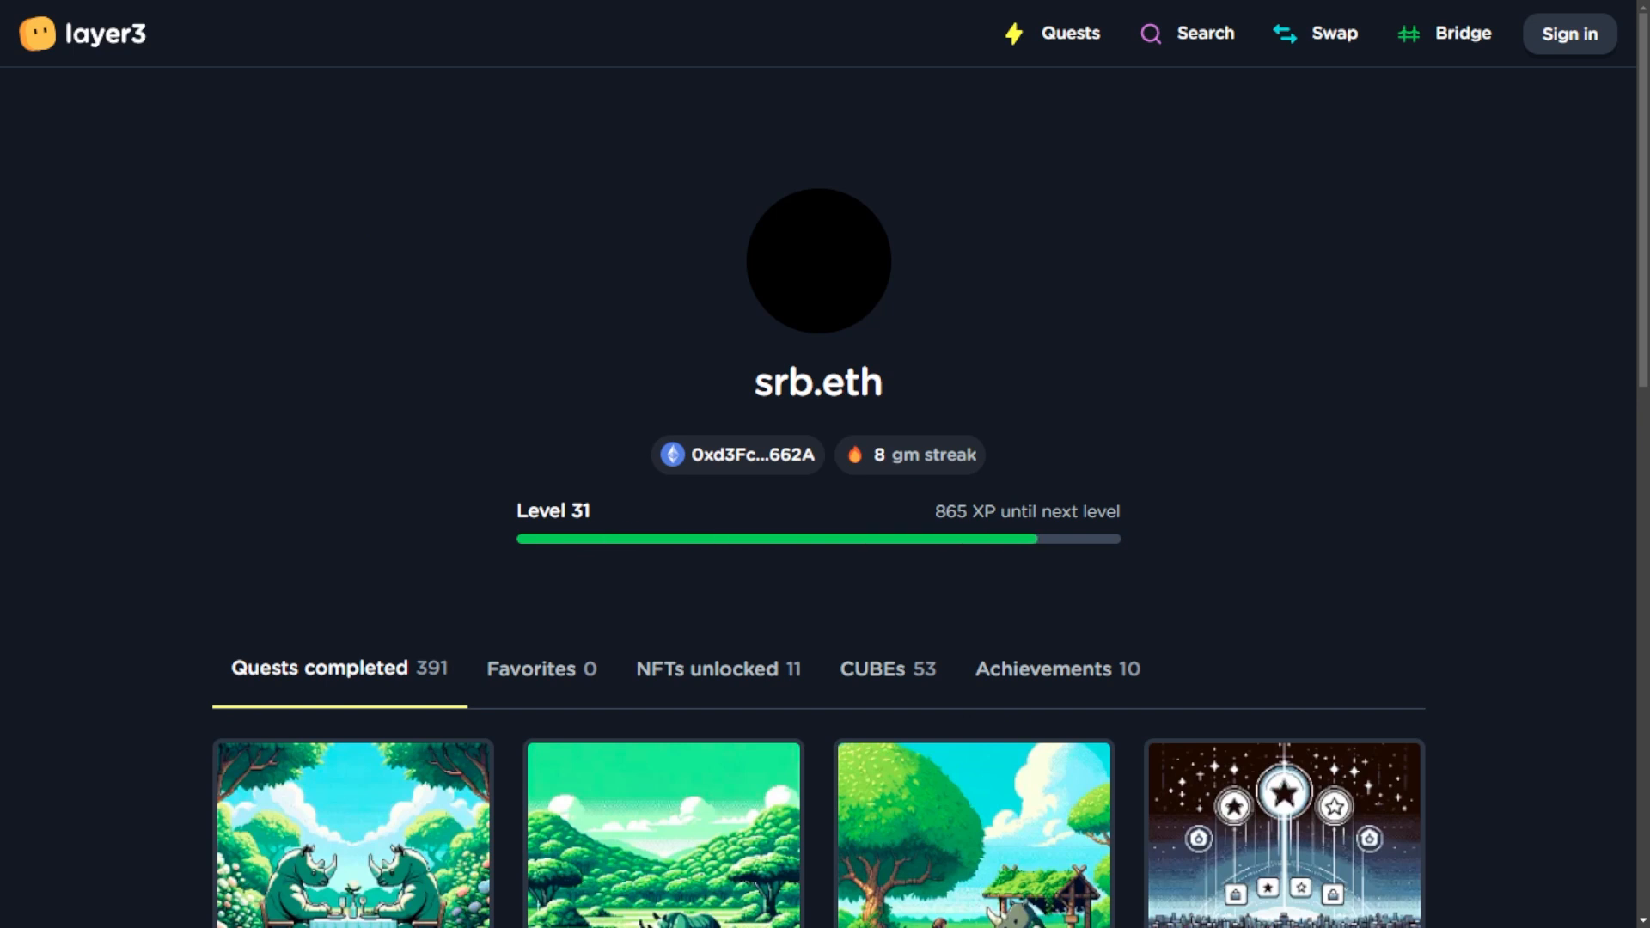
Scroll down the profile before switching to the Last 30 days leaderboard.
scroll(down, 3)
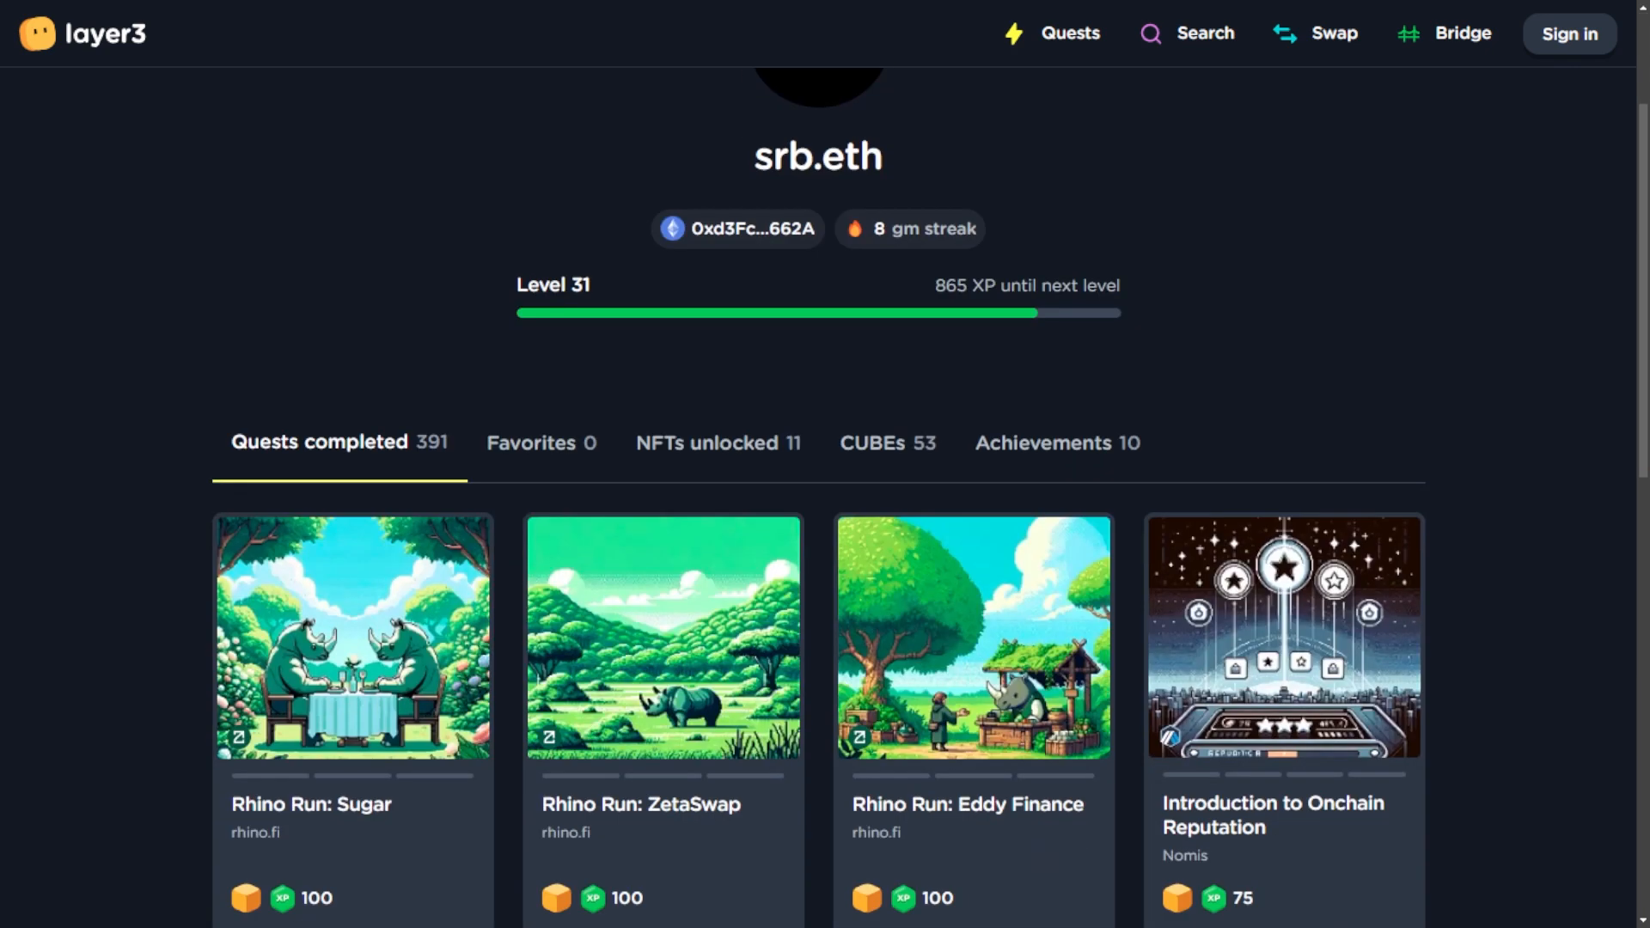
scroll(down, 3)
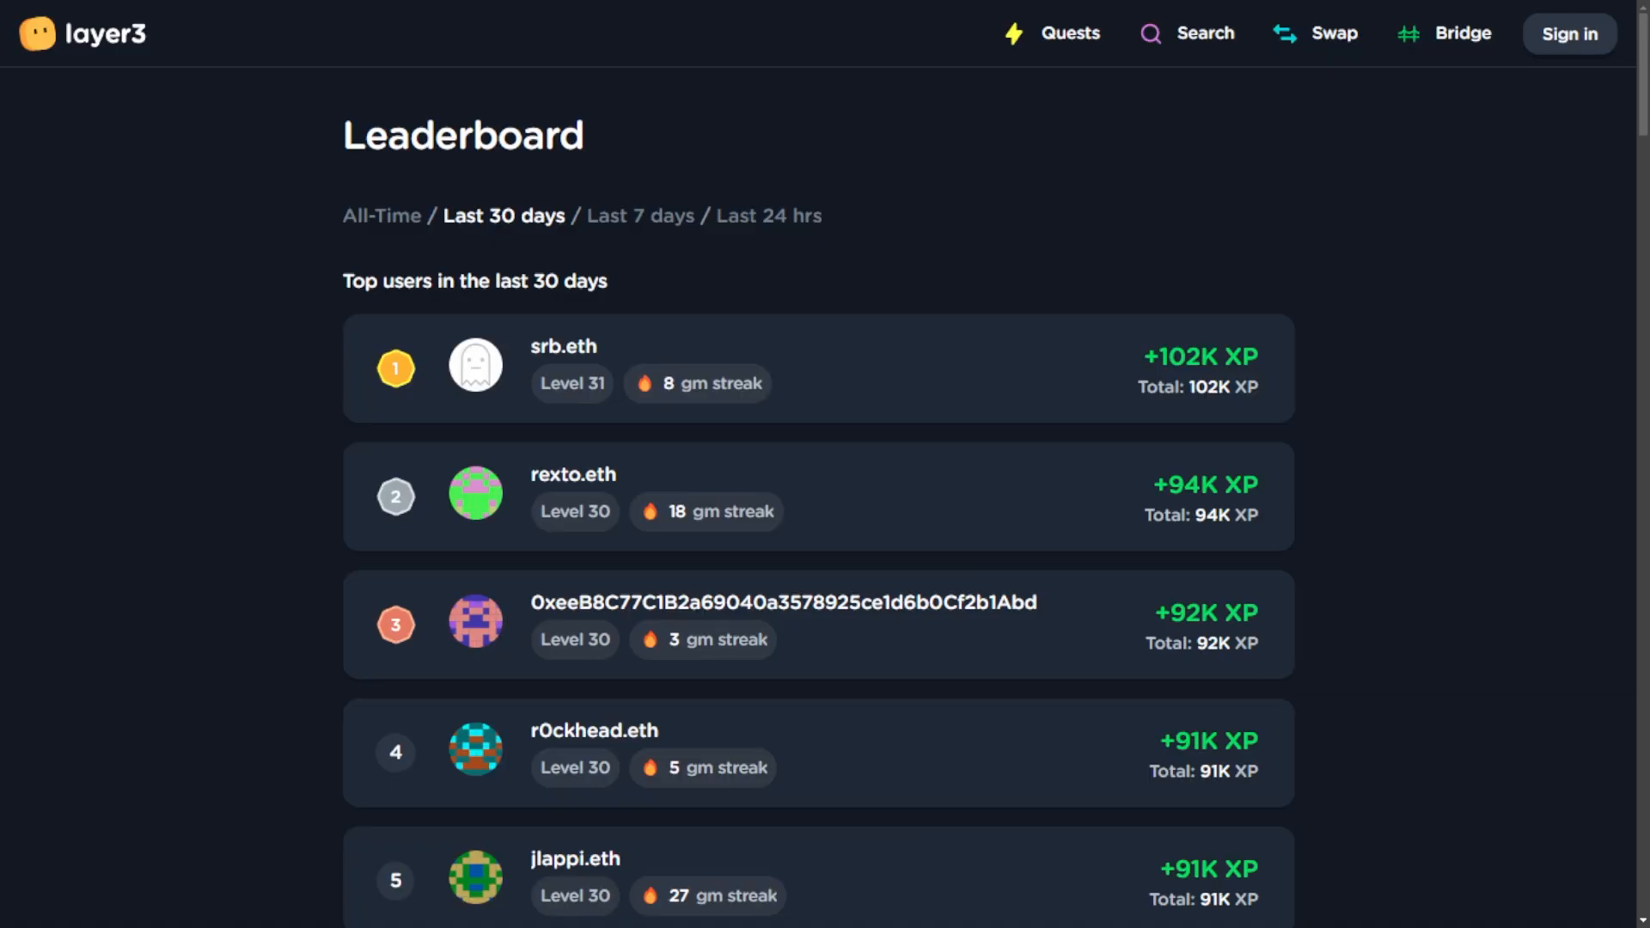
Browse the leaderboard past rank 40, then bring up the Connect wallet options via Sign in.
scroll(down, 3)
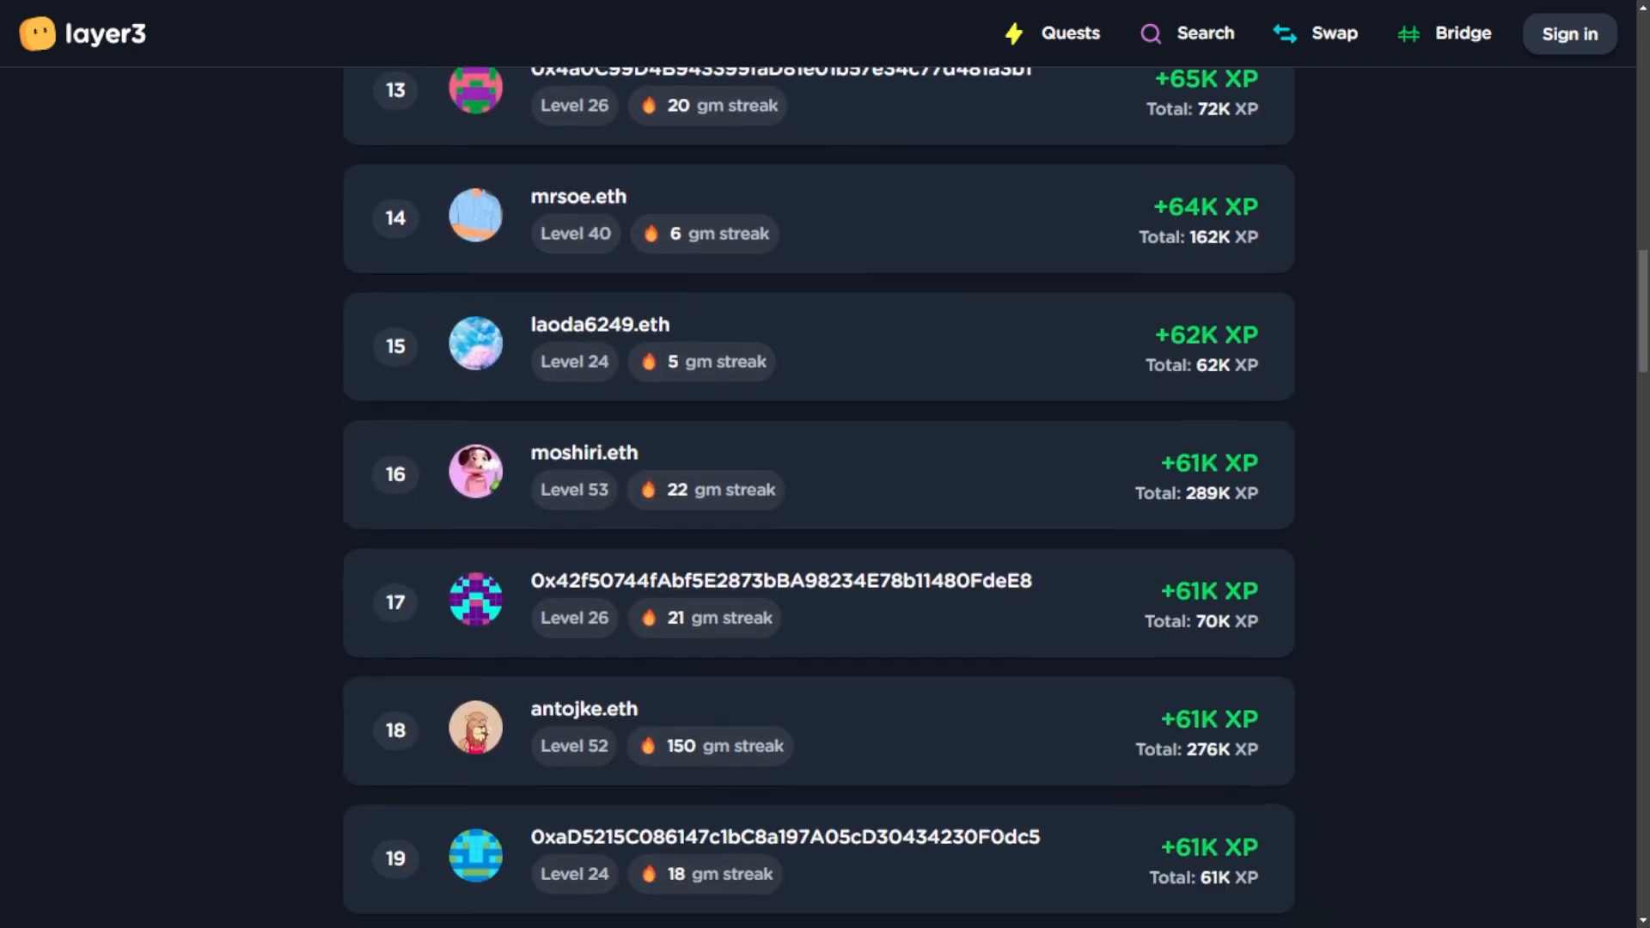
scroll(down, 3)
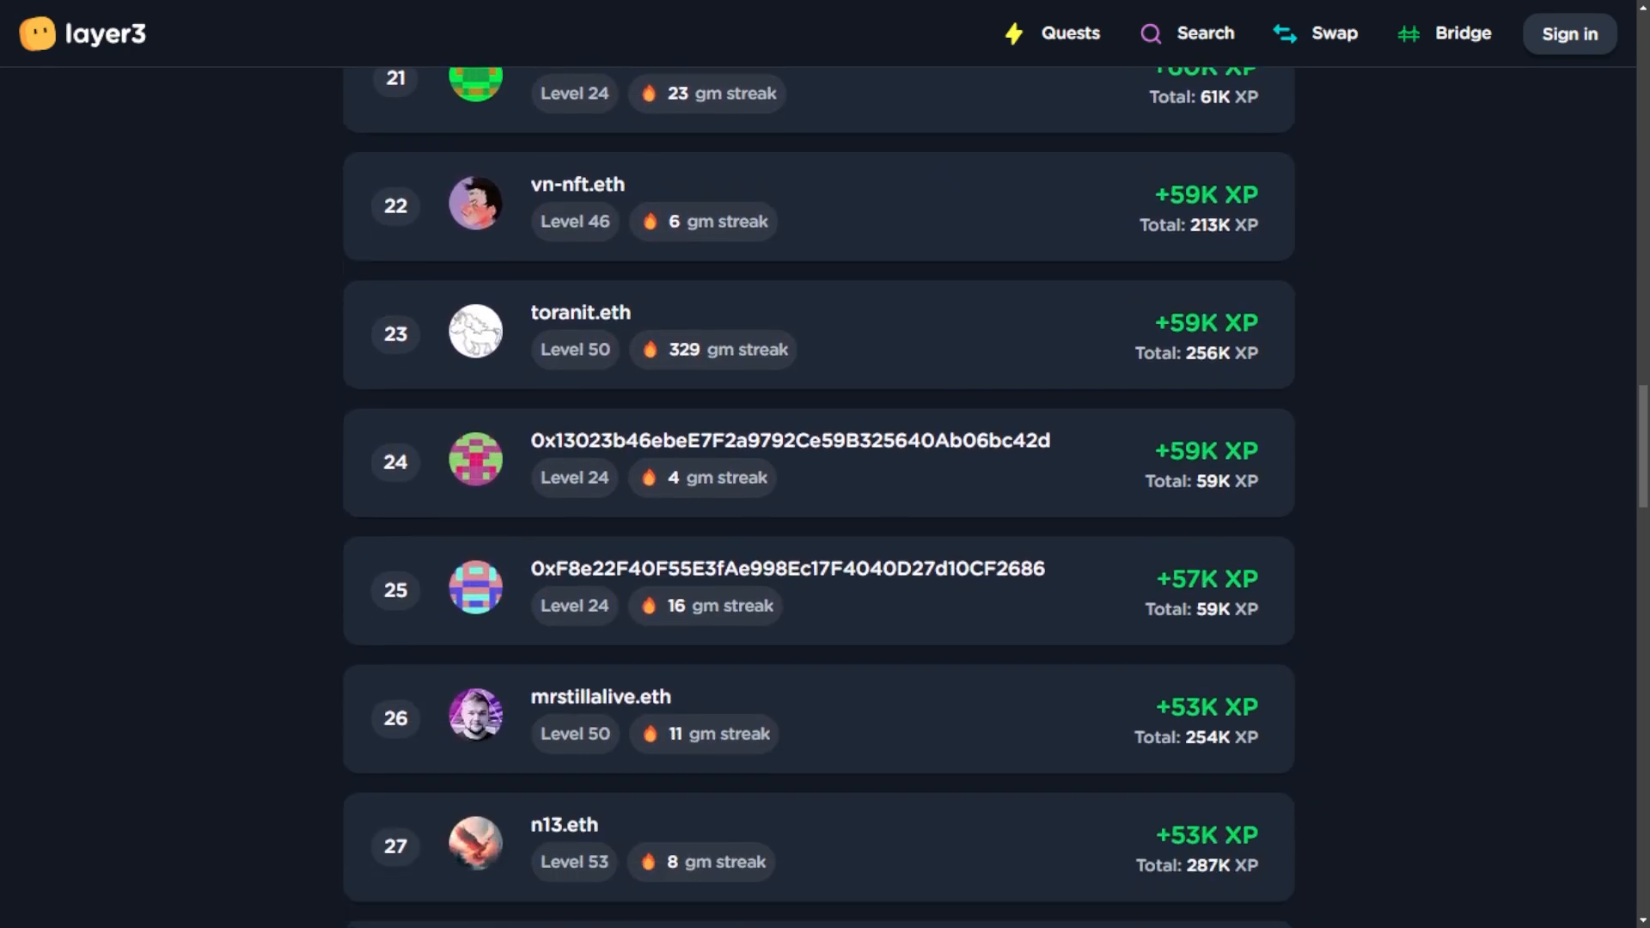
scroll(down, 3)
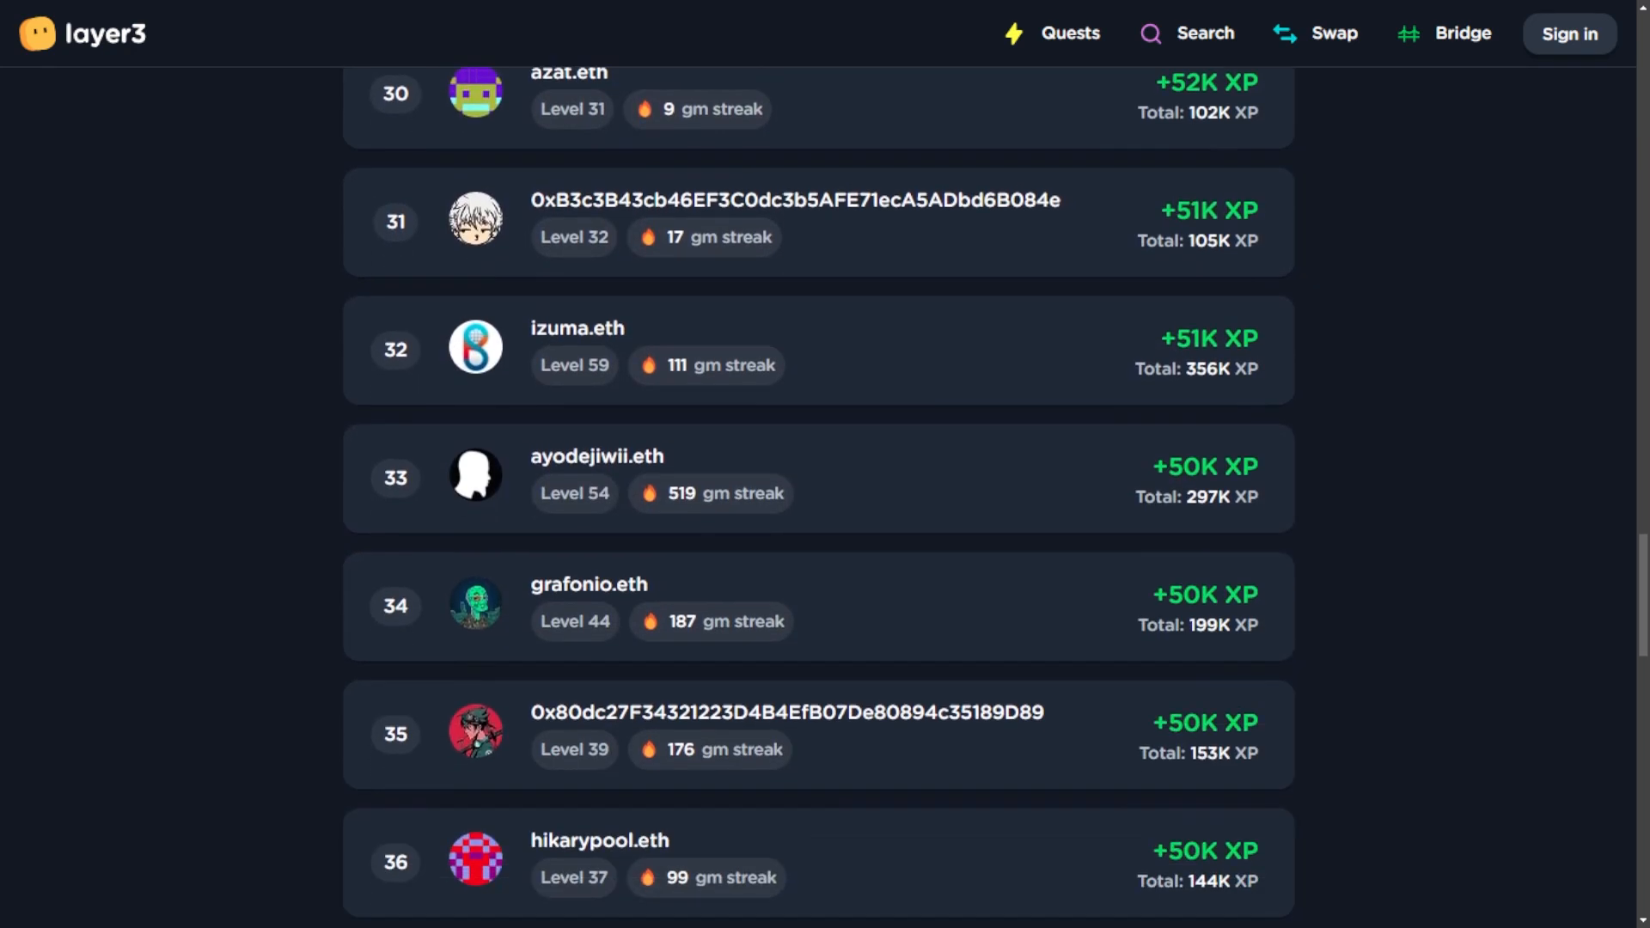
scroll(down, 3)
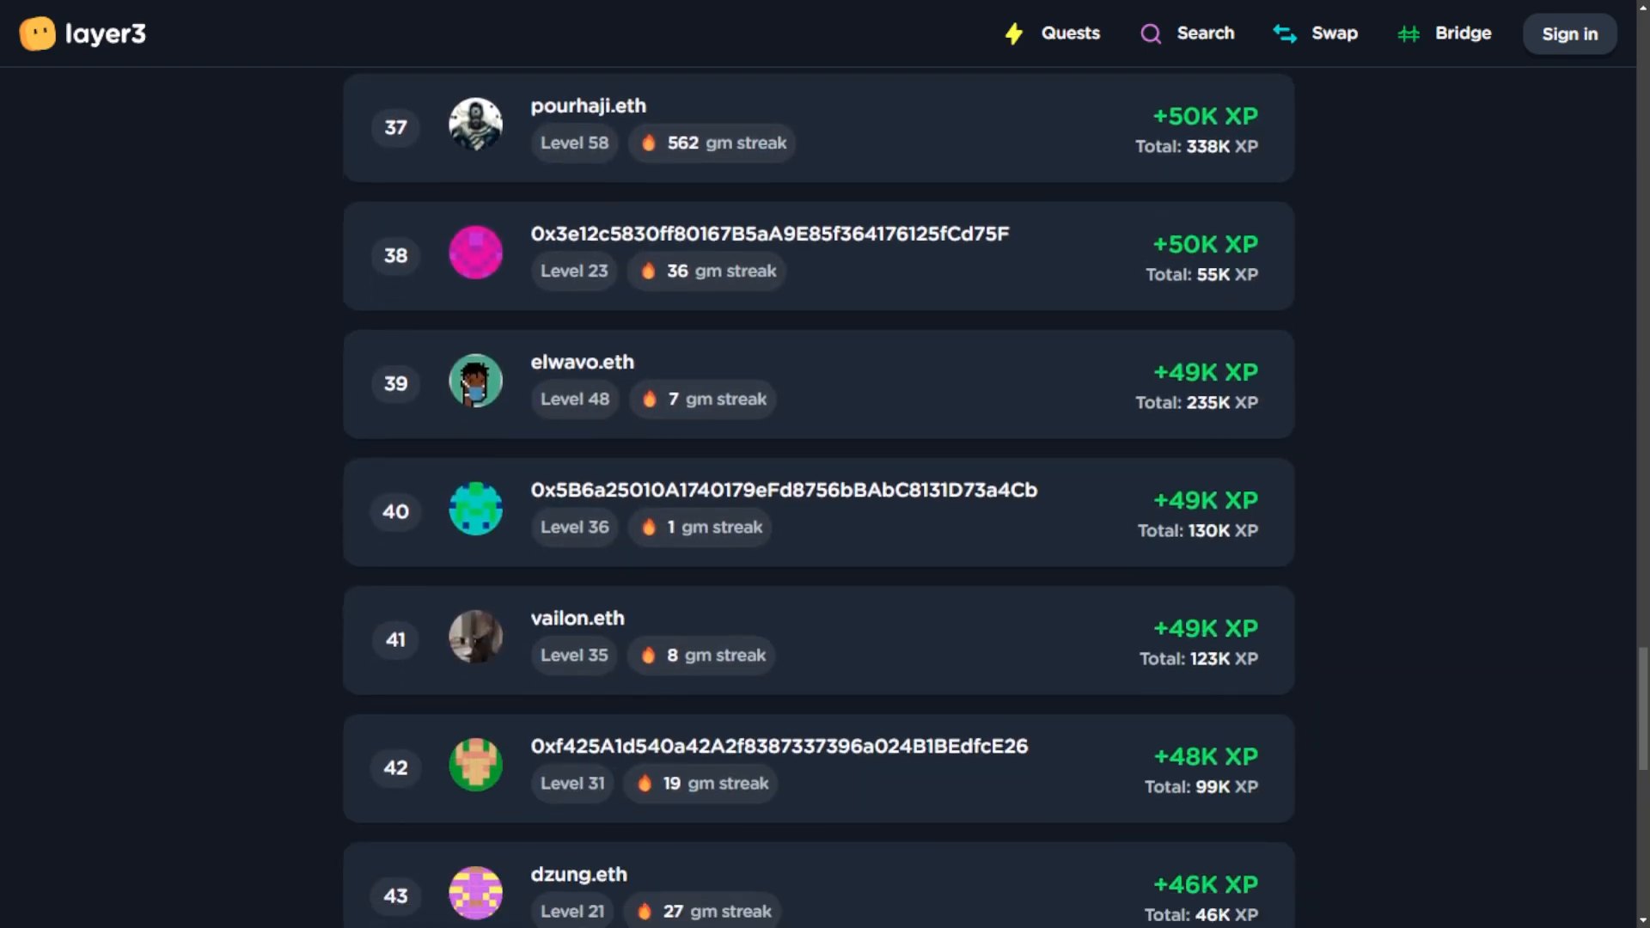
click(1567, 33)
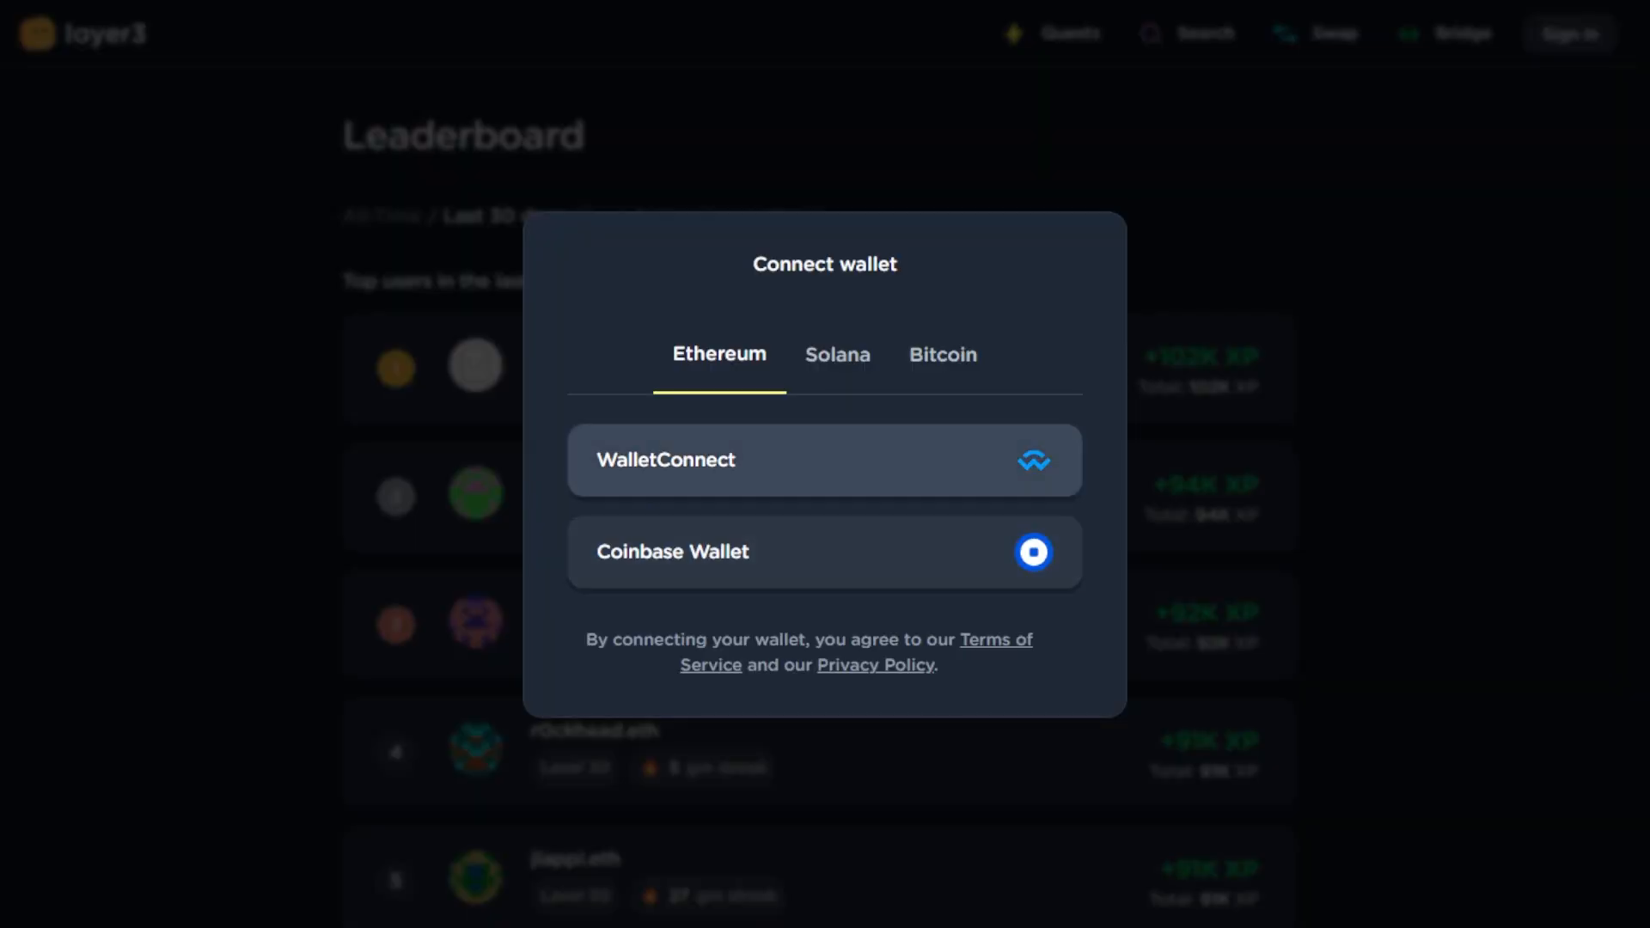
Dismiss the Connect wallet dialog and continue browsing ranks 17 to 23.
click(837, 354)
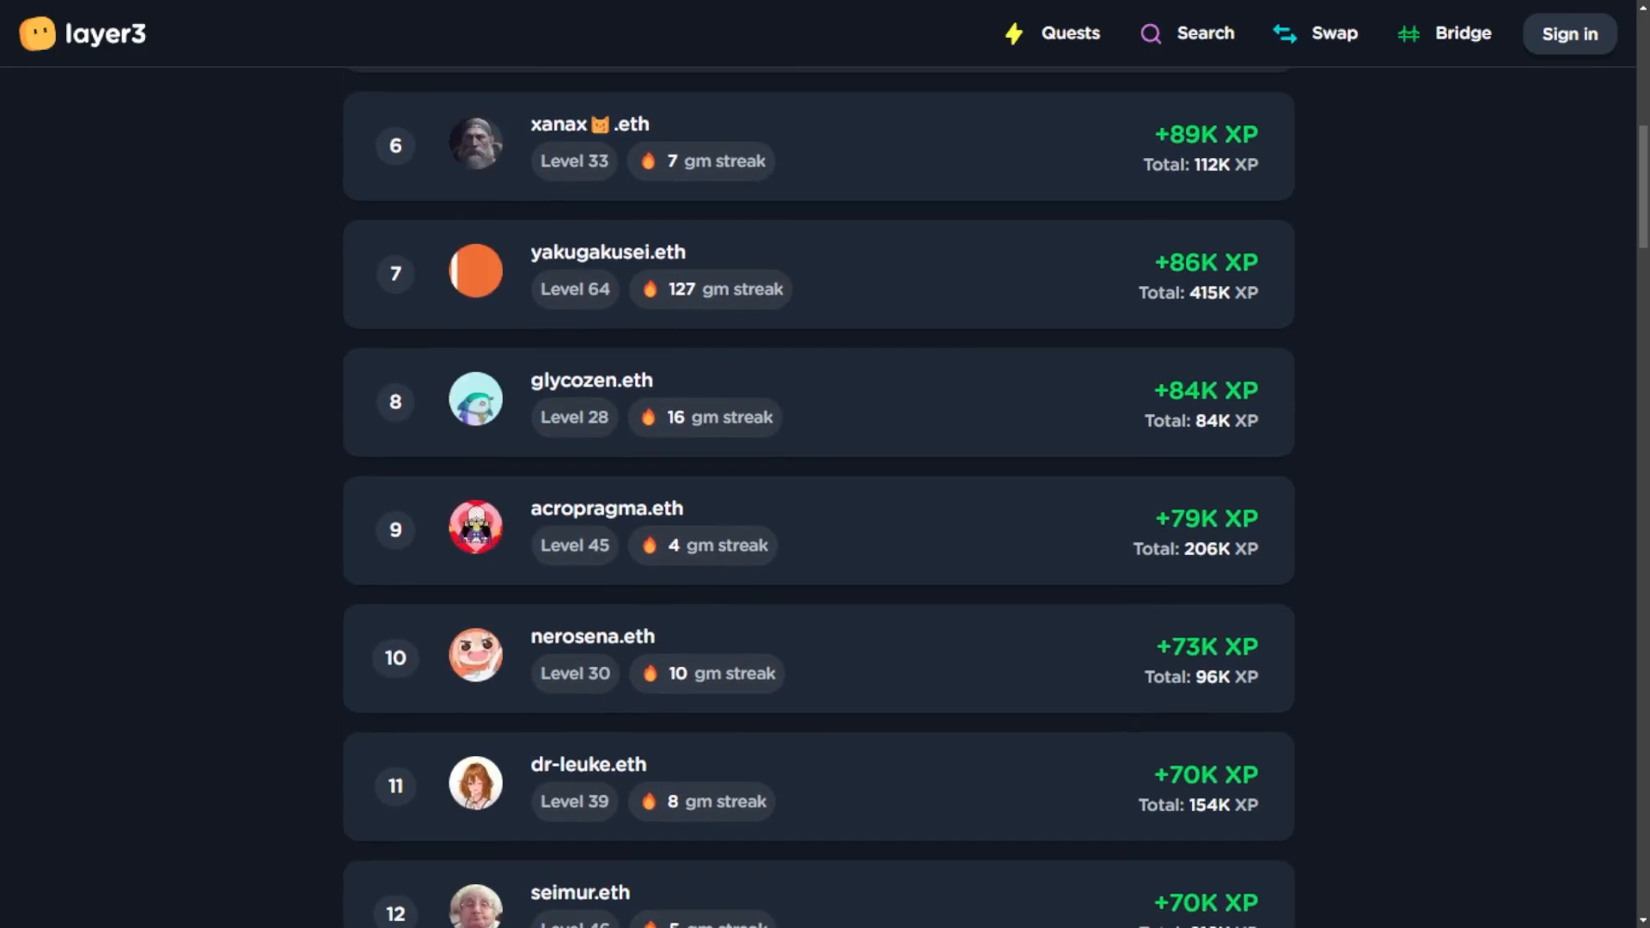
scroll(down, 3)
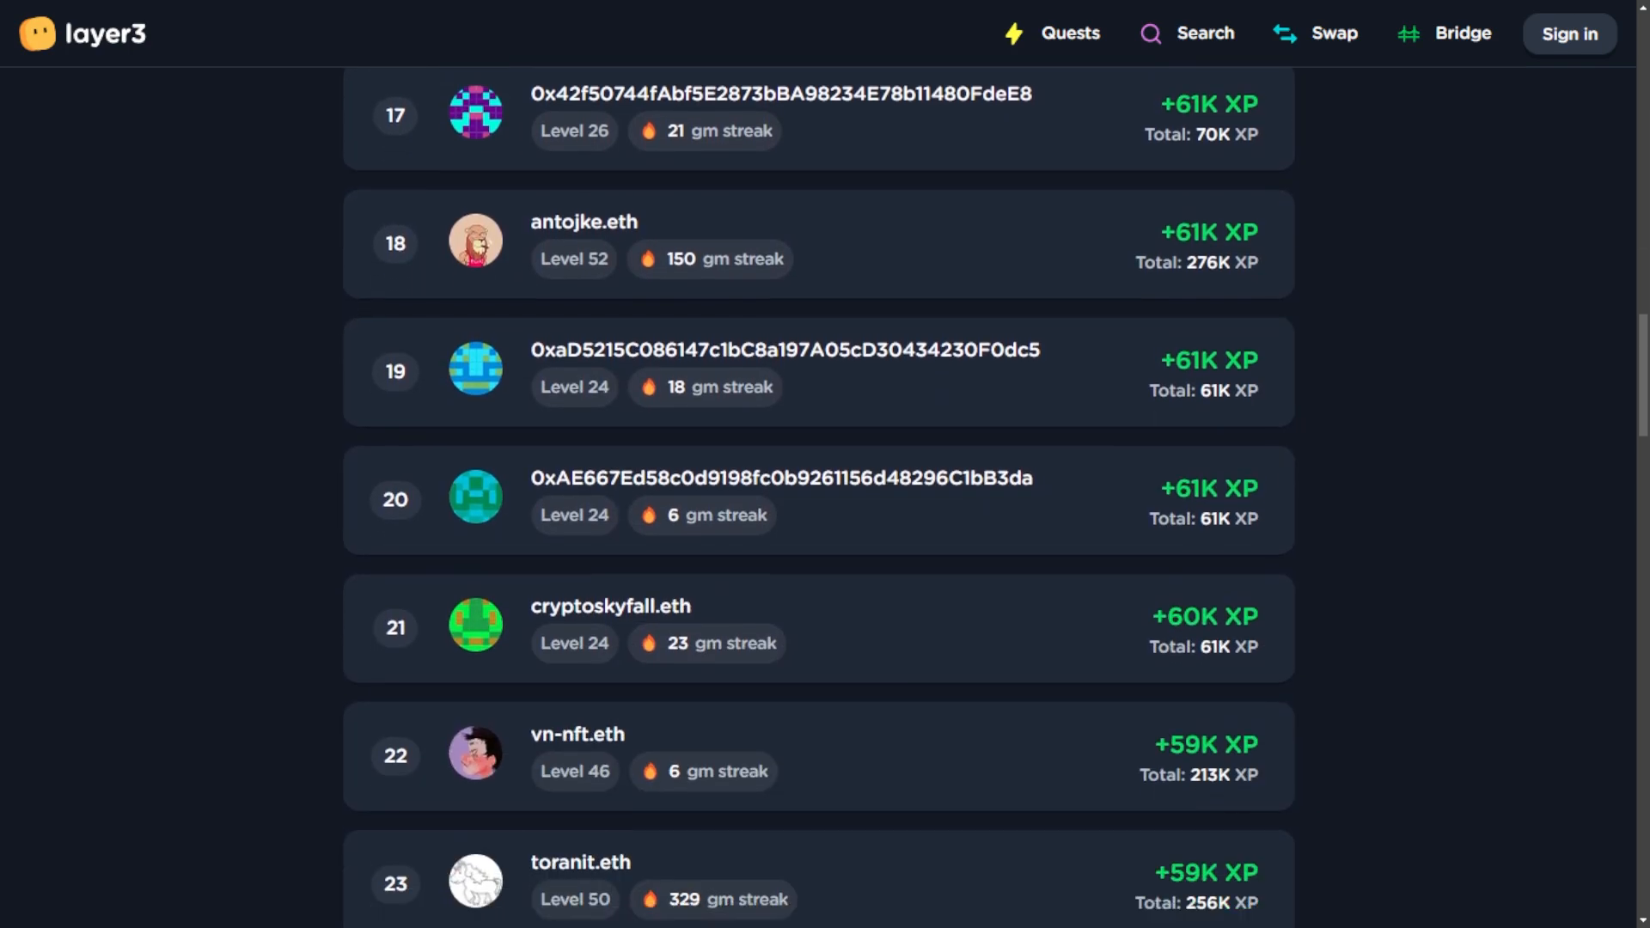